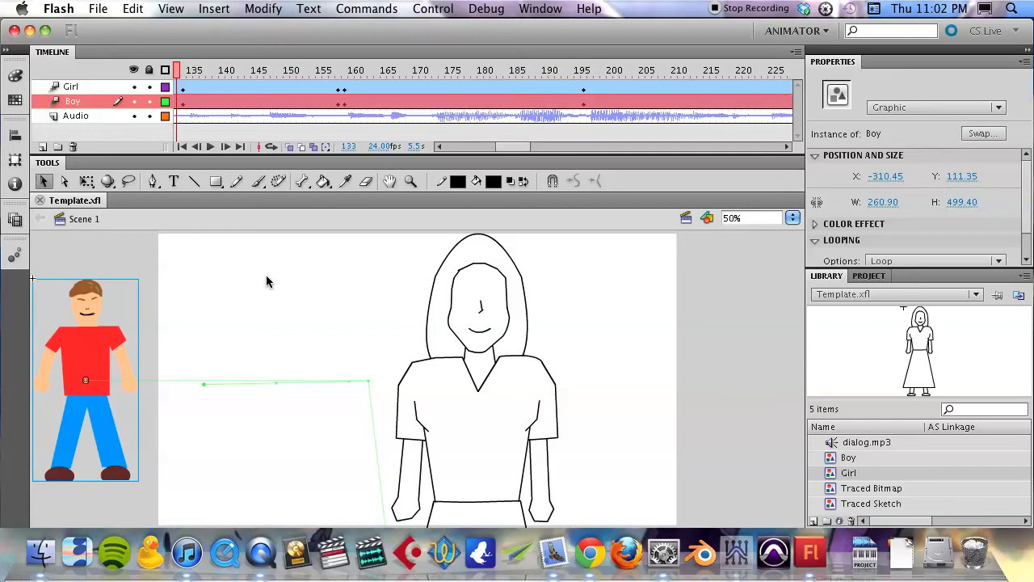
mouse_move(268, 282)
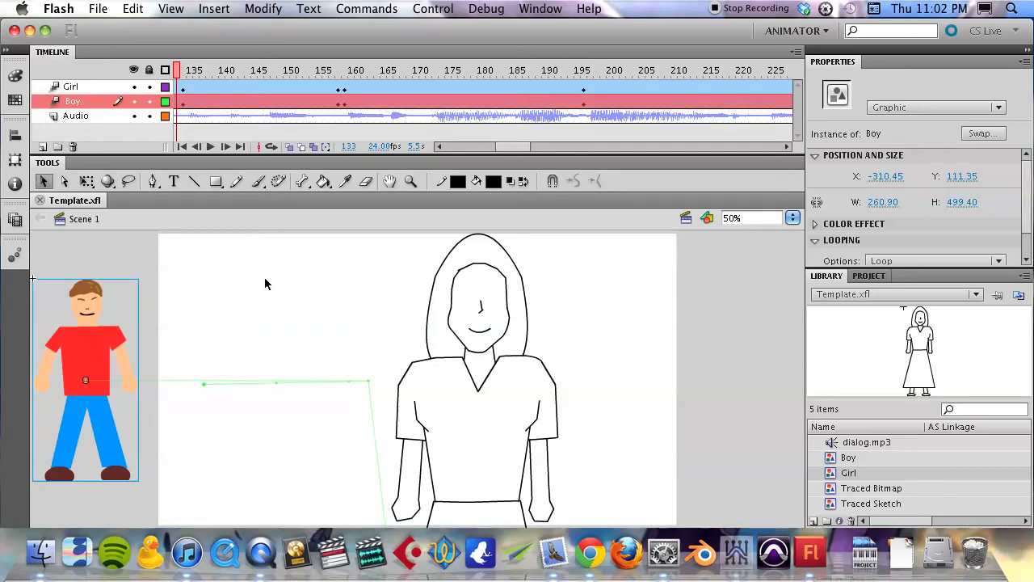
mouse_move(110, 315)
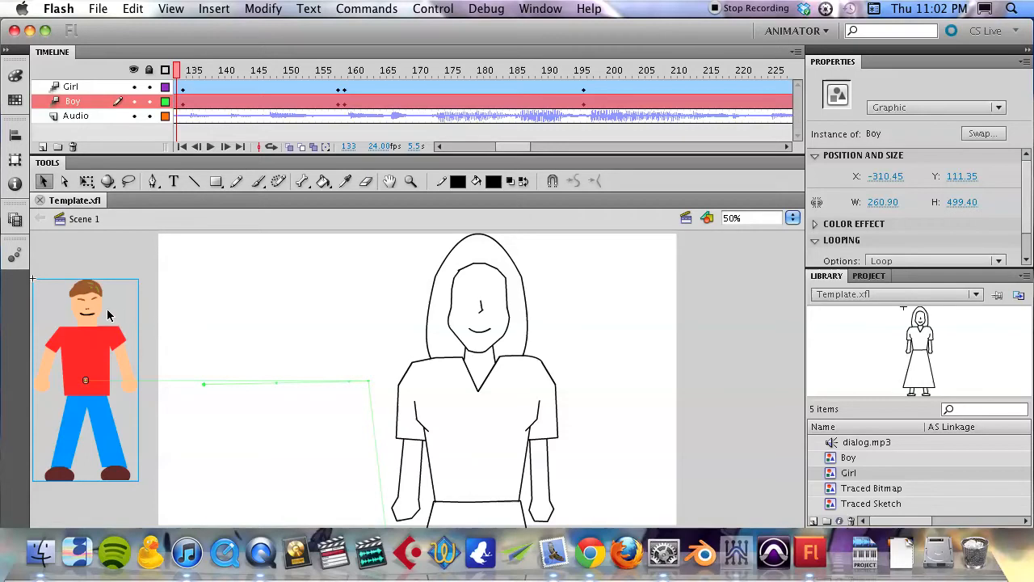
mouse_move(116, 265)
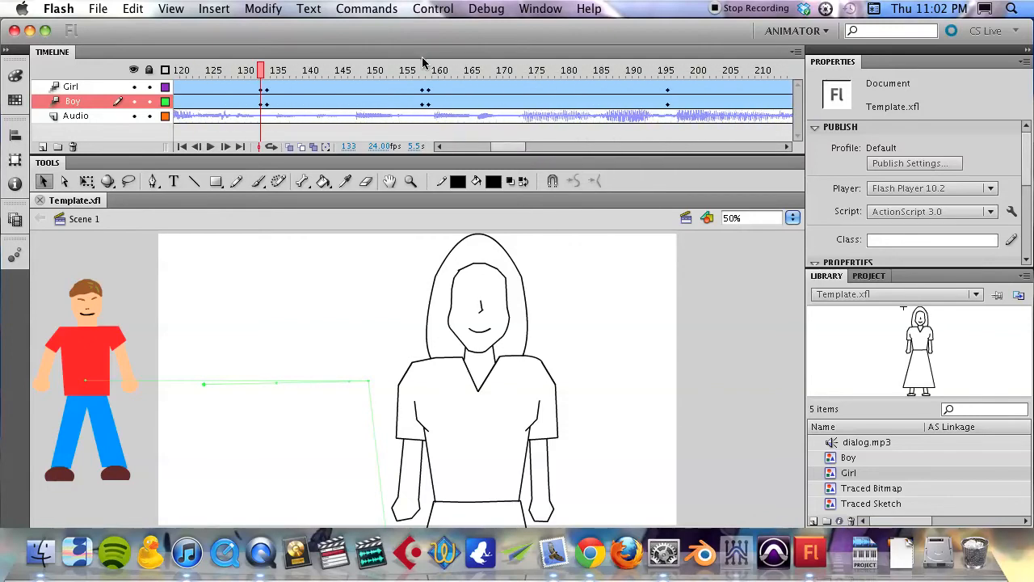
- Move the playhead to frame 171, then further right to around frame 218 where the face fills the stage
click(210, 146)
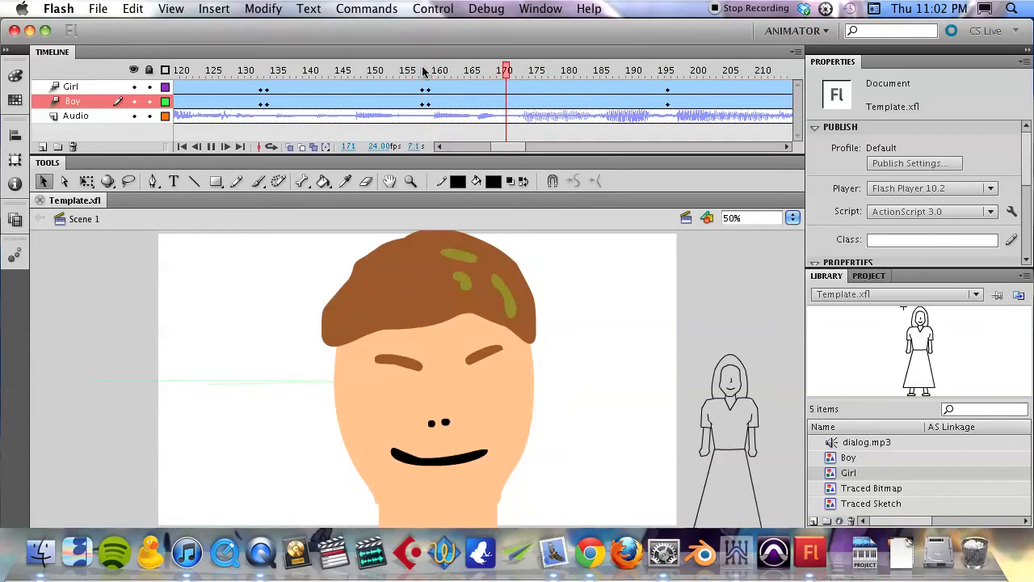
scroll(right, 3)
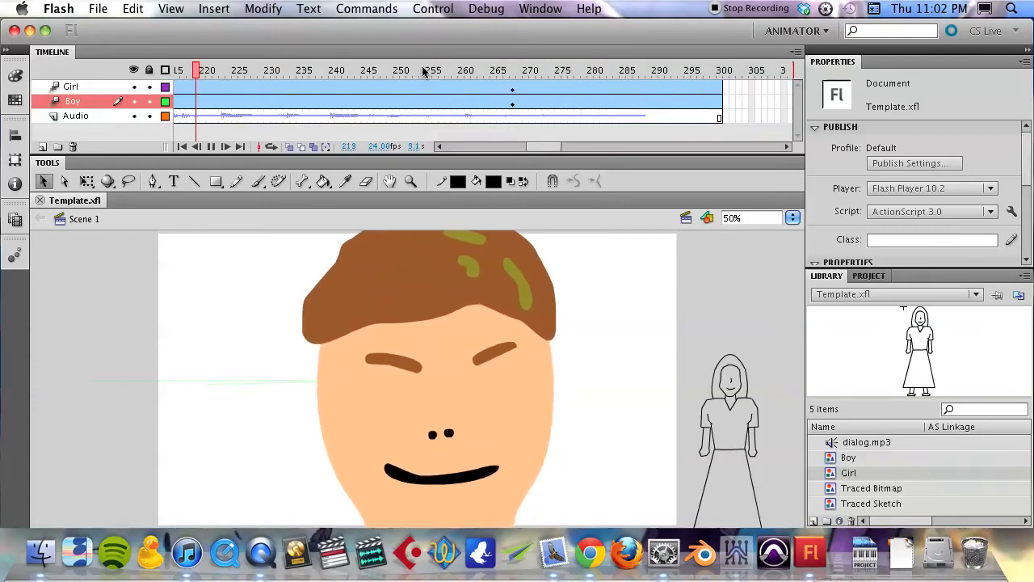
click(507, 71)
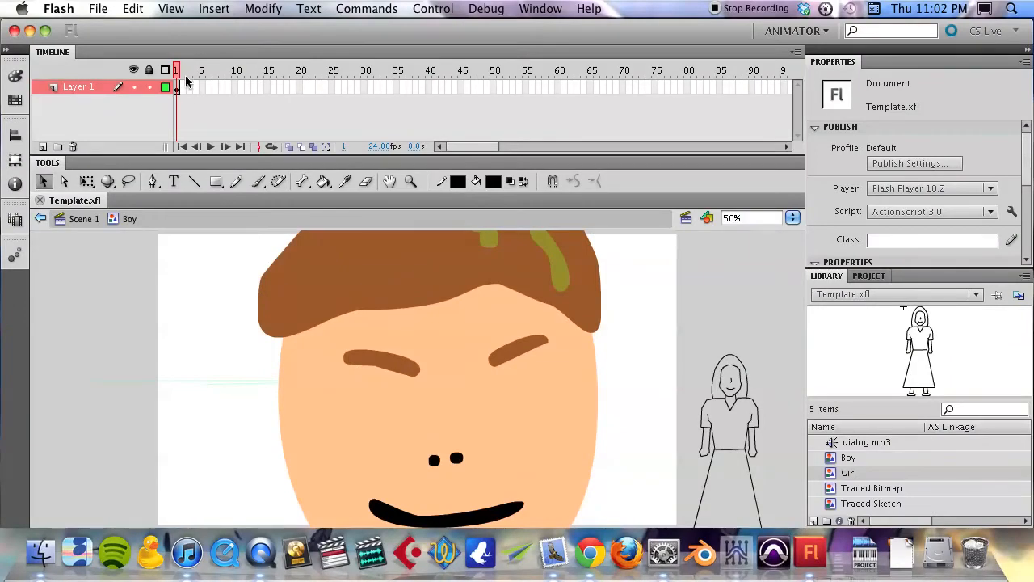
mouse_move(485, 152)
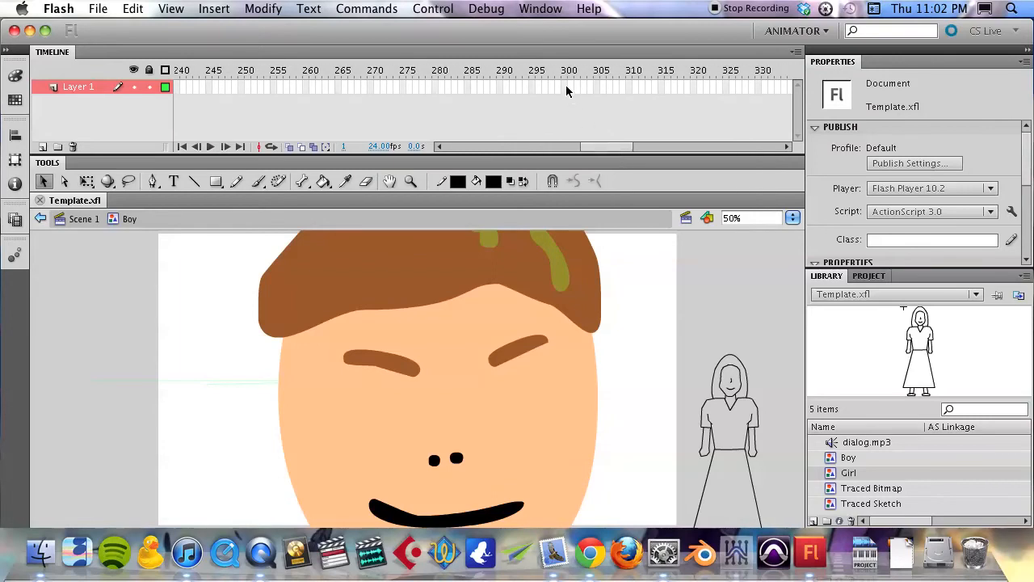
- Insert a frame at frame 300 on Layer 1 inside the Boy symbol
right_click(565, 88)
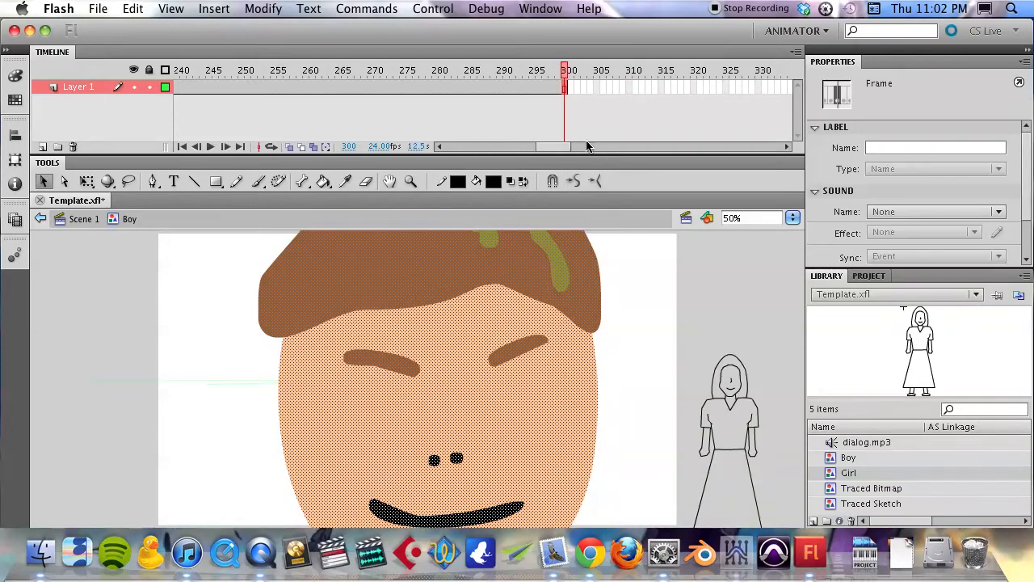
mouse_move(375, 75)
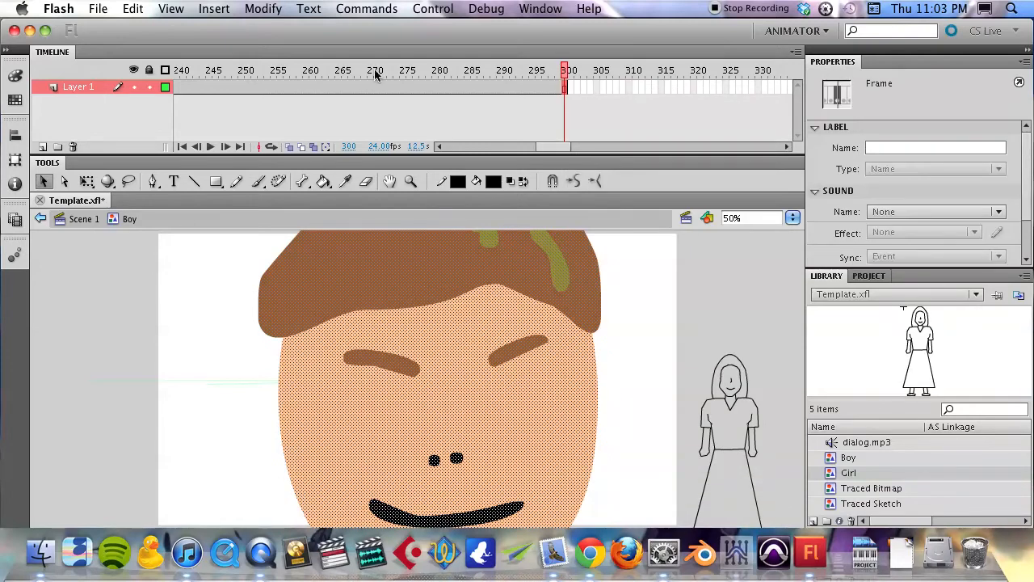
click(454, 77)
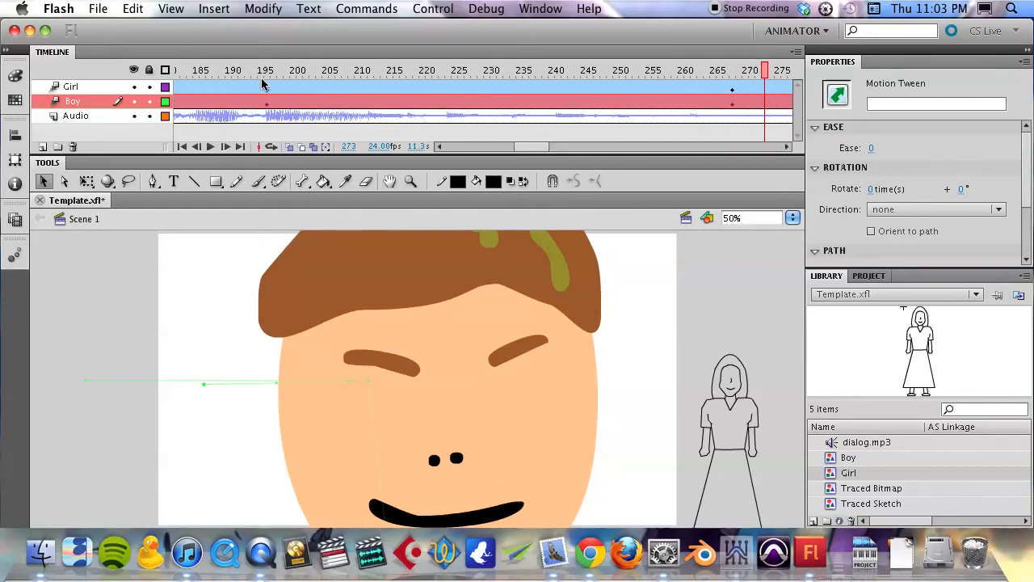
- Scrub the Scene 1 timeline to around frame 237 to check the boy's timing
click(262, 71)
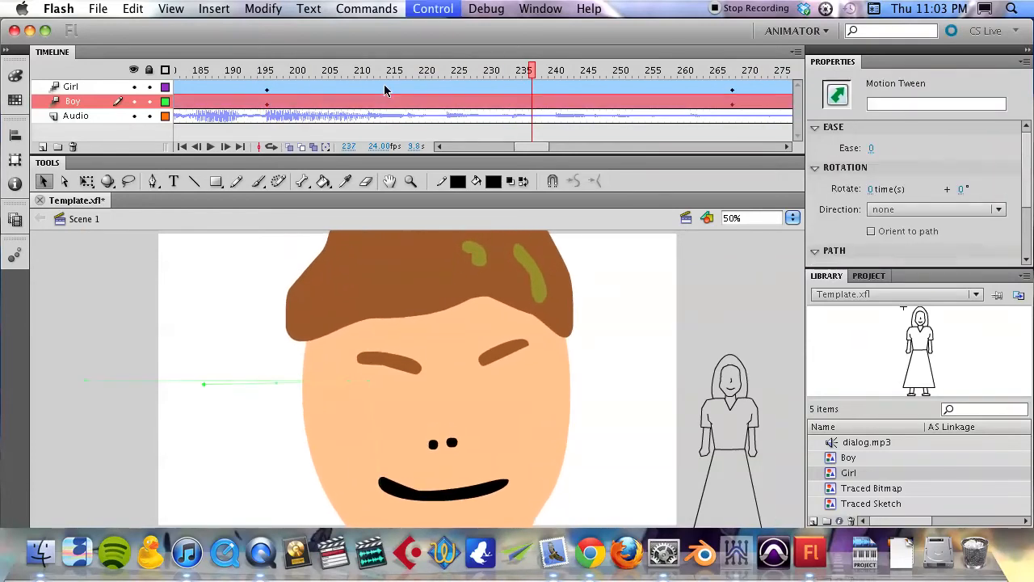
mouse_move(449, 170)
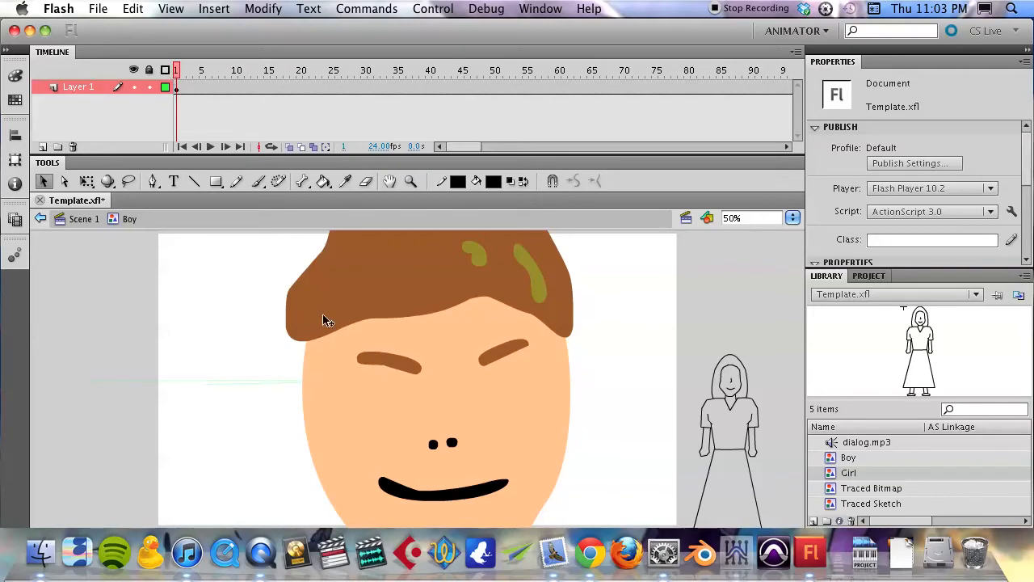
mouse_move(126, 133)
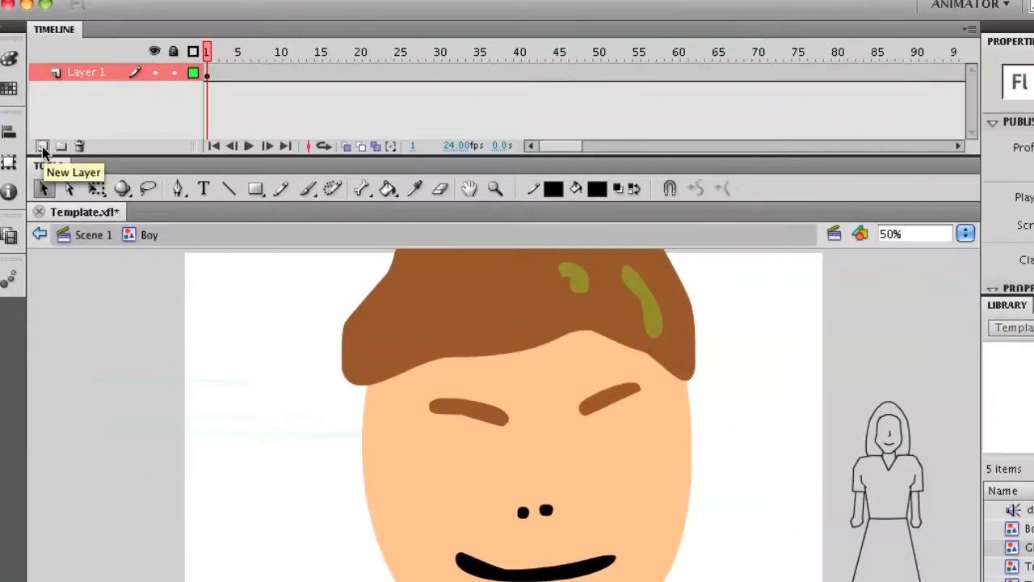
- Add a layer named 'eyes' above Layer 1, then select Layer 1's face drawing
click(42, 146)
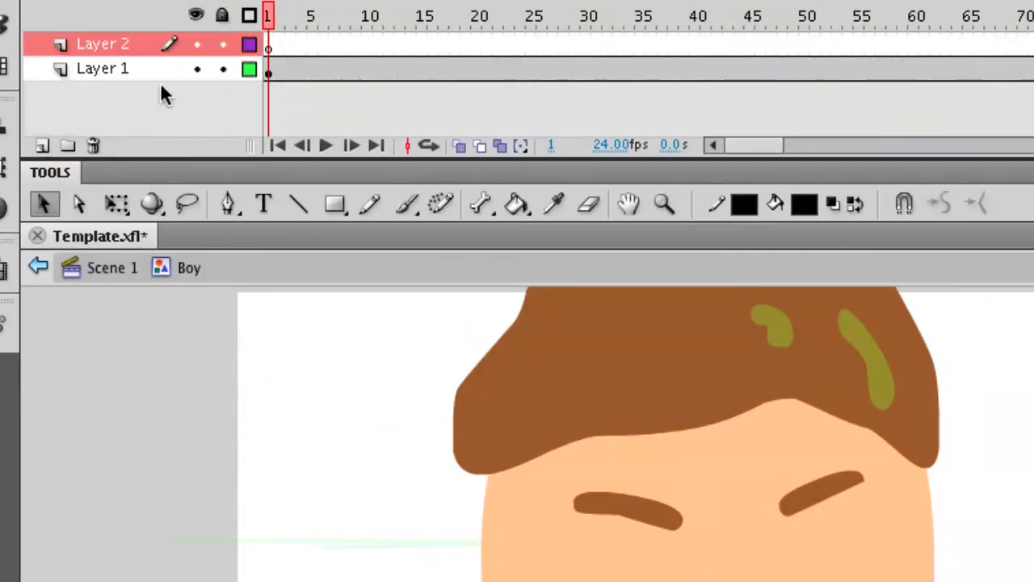
double_click(103, 43)
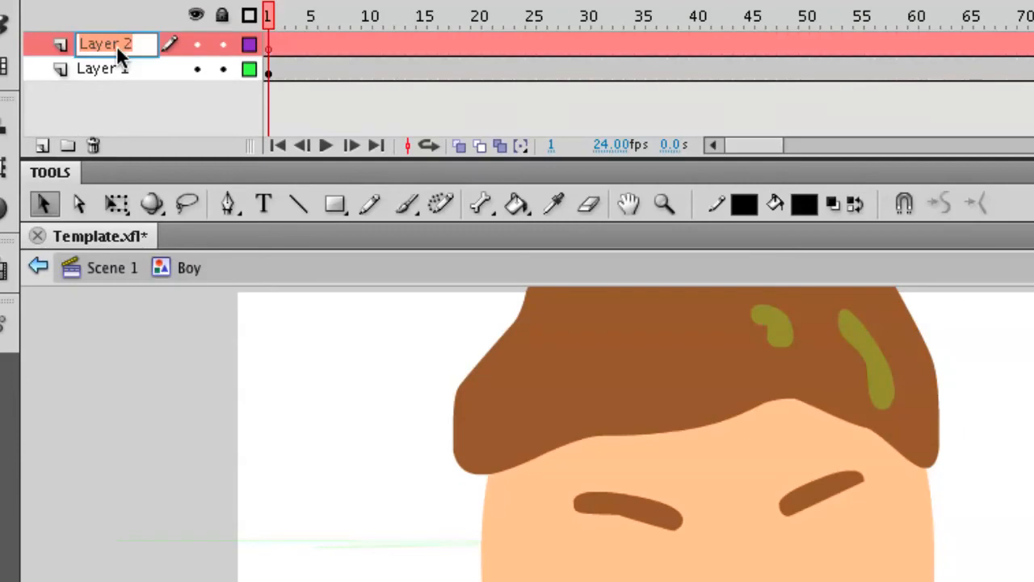
text(eyes)
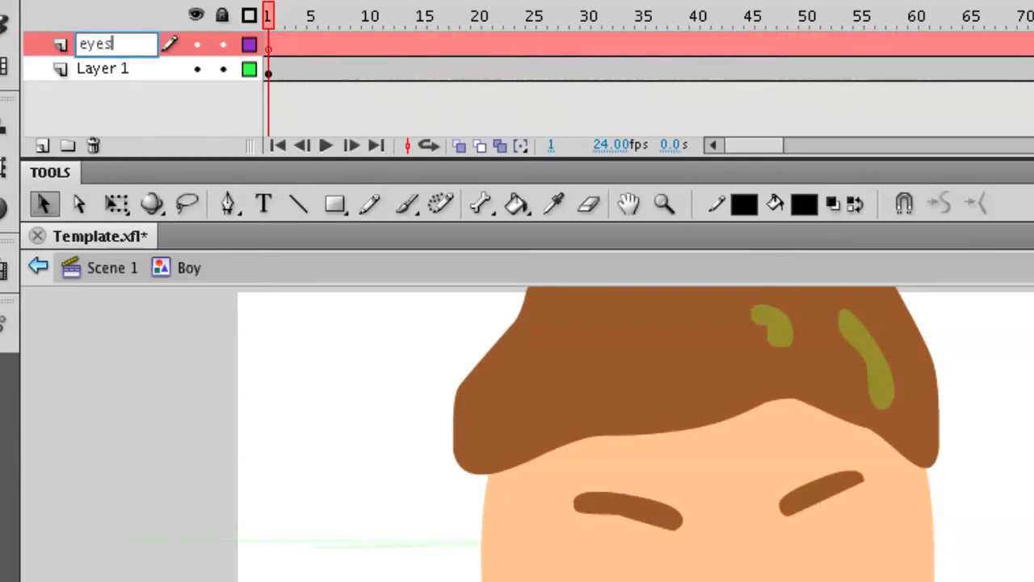
key(Return)
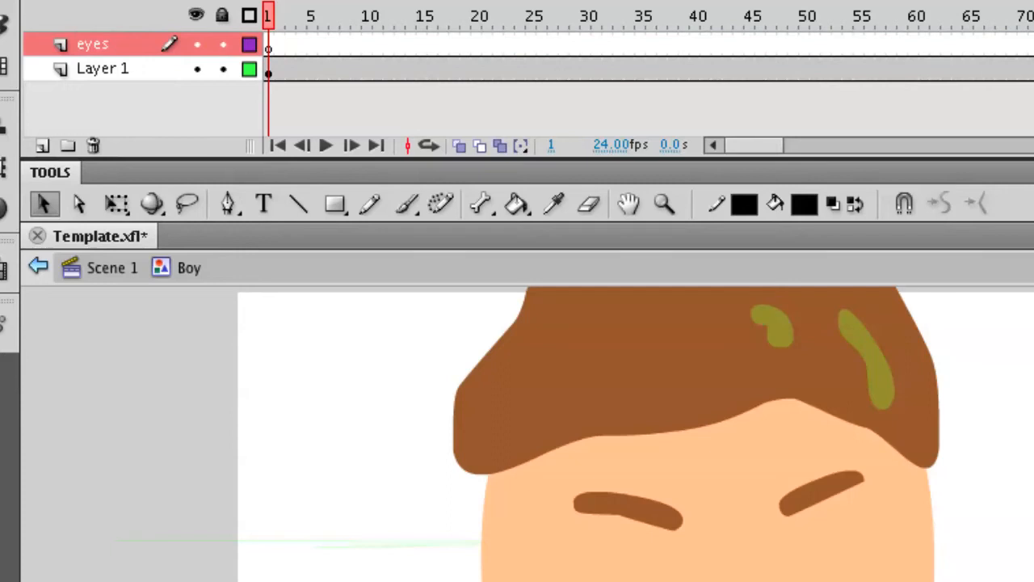
mouse_move(148, 68)
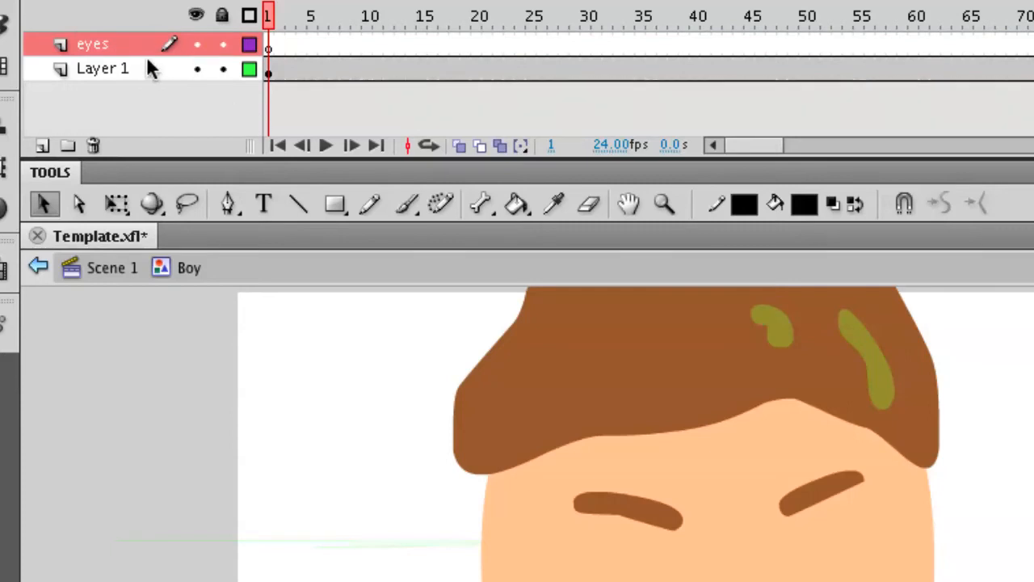
click(104, 68)
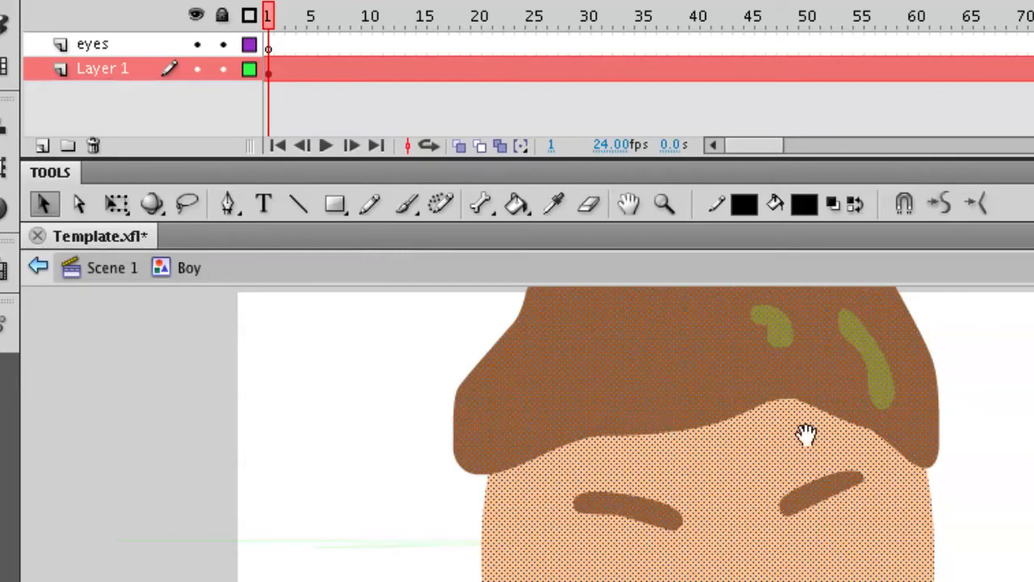
mouse_move(1021, 461)
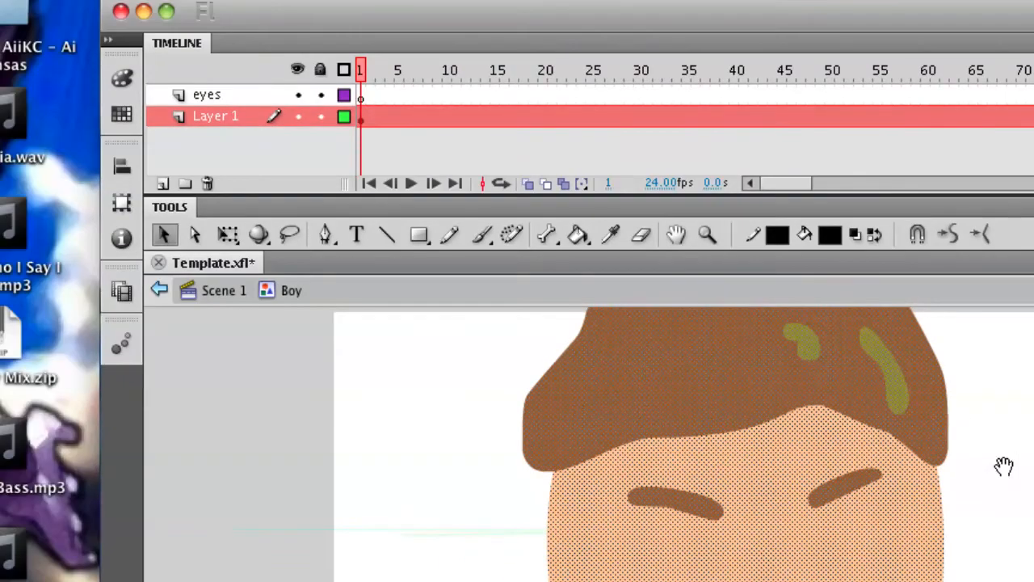
mouse_move(987, 449)
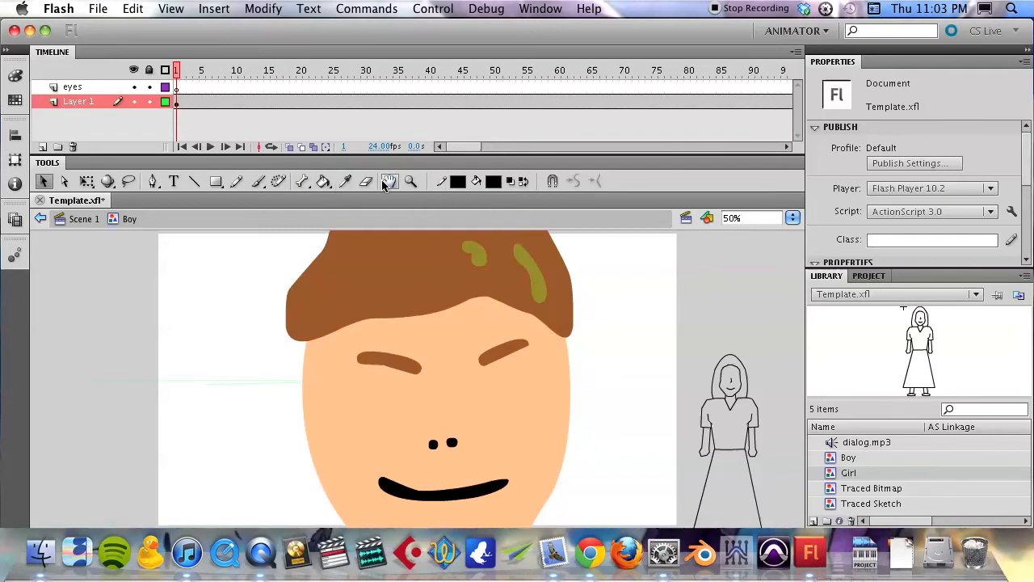
mouse_move(365, 180)
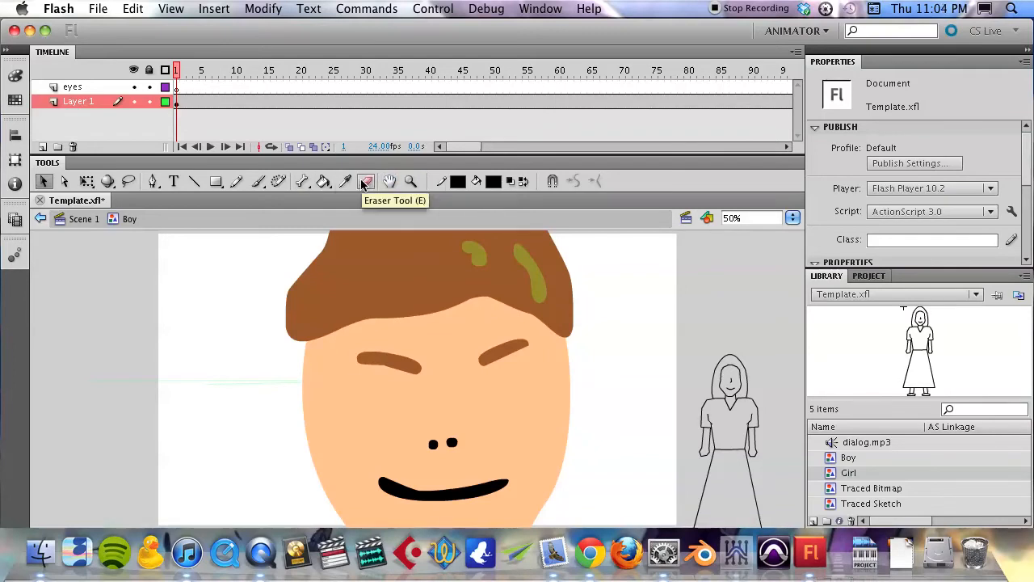
click(365, 181)
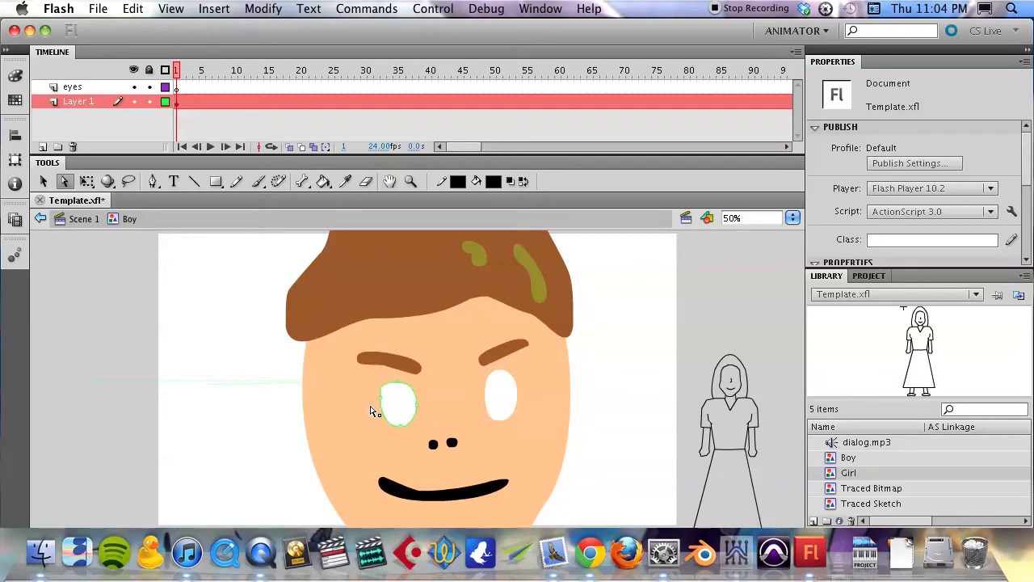
click(396, 404)
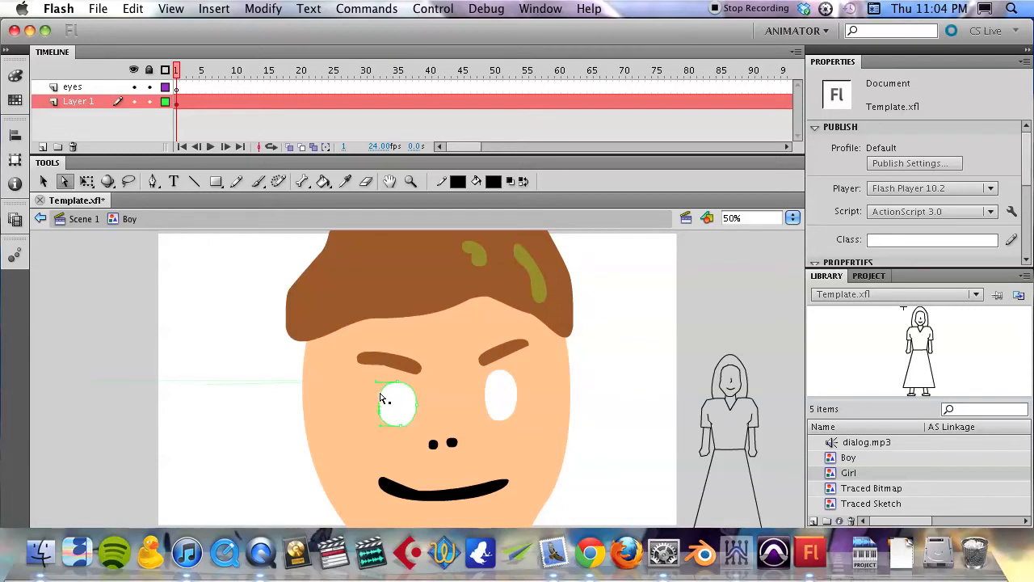
click(396, 404)
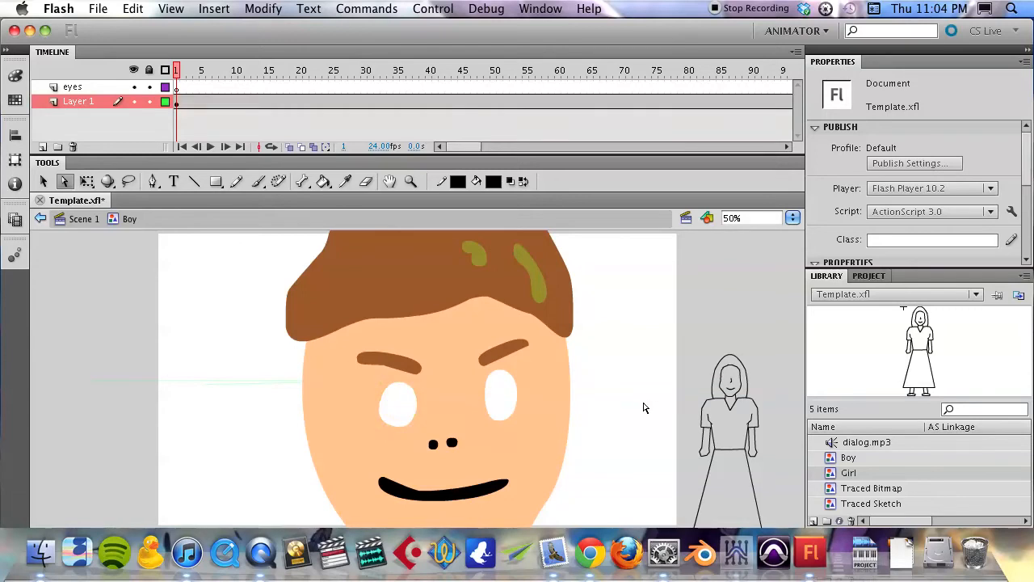
mouse_move(624, 410)
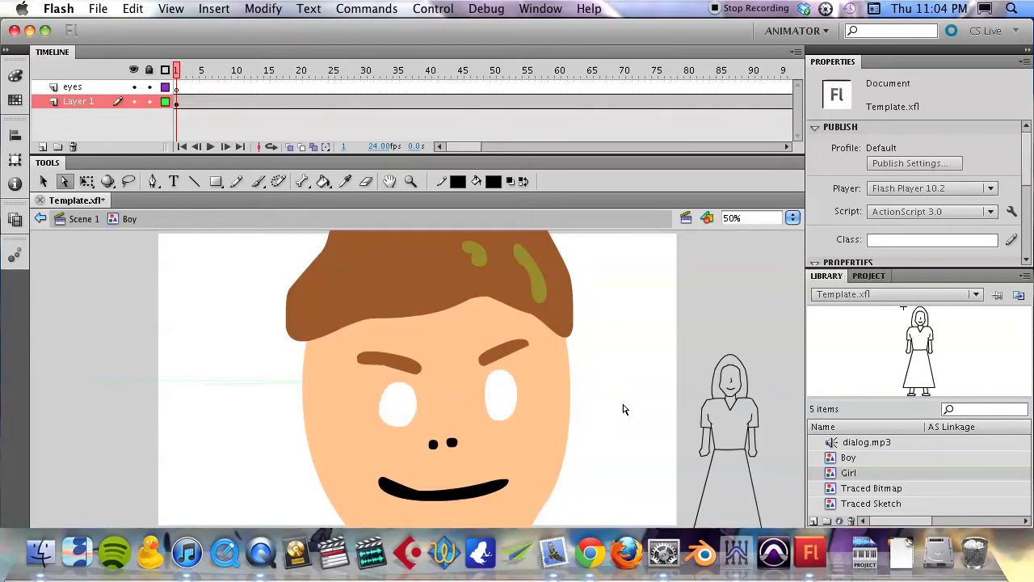
mouse_move(531, 412)
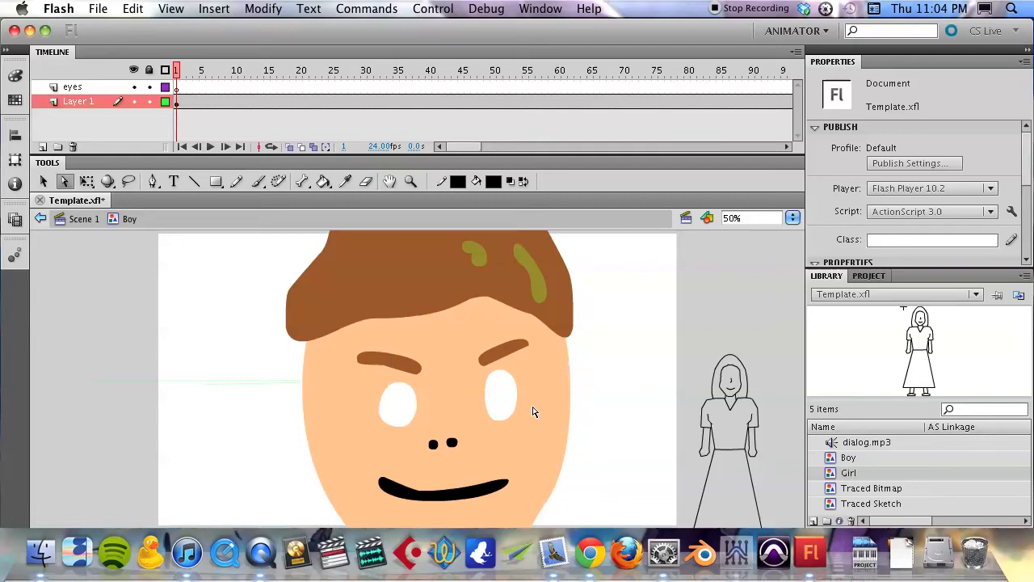
mouse_move(509, 372)
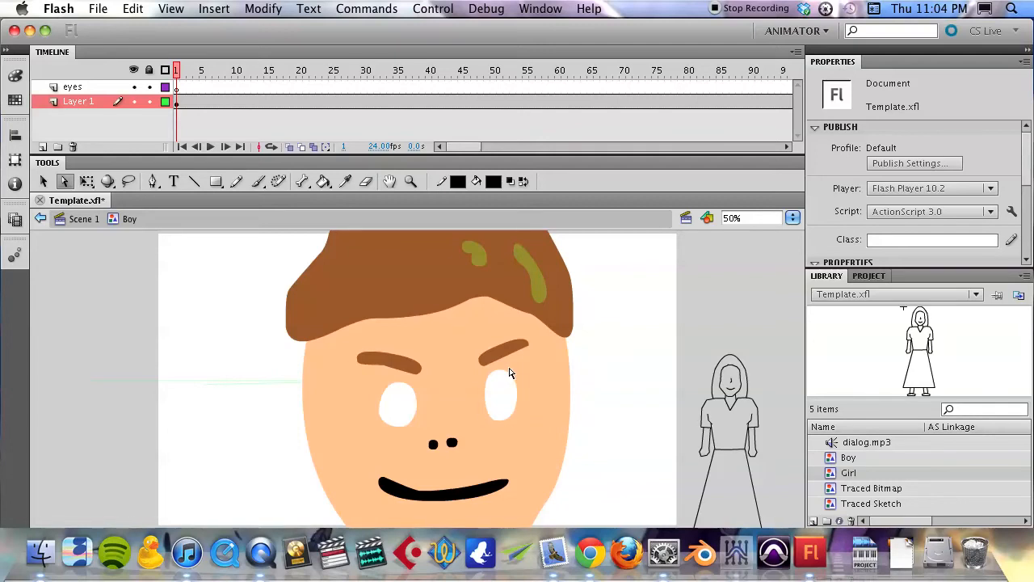
mouse_move(507, 404)
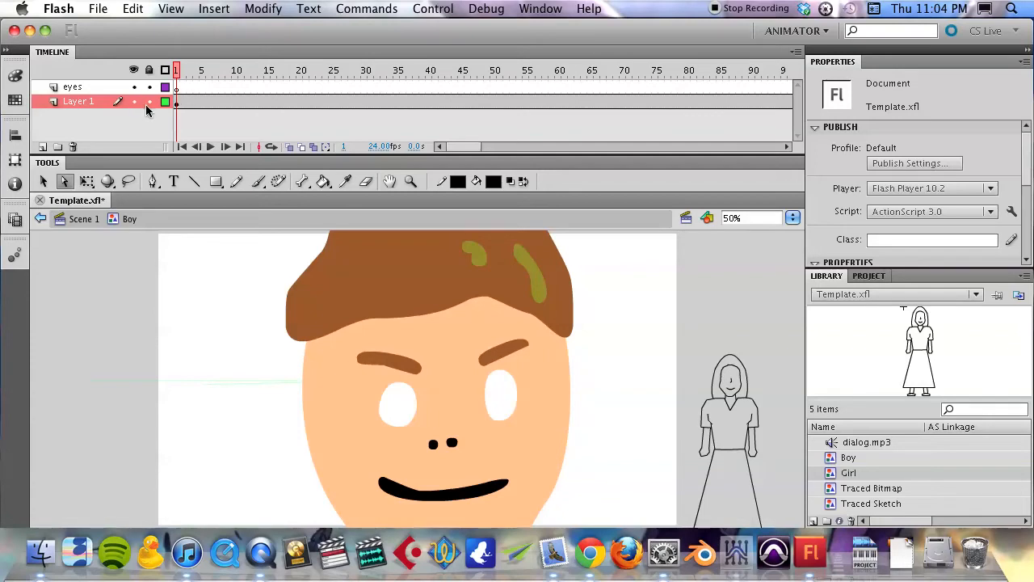
- Lock Layer 1, show it as outlines, and make the eyes layer active
click(117, 100)
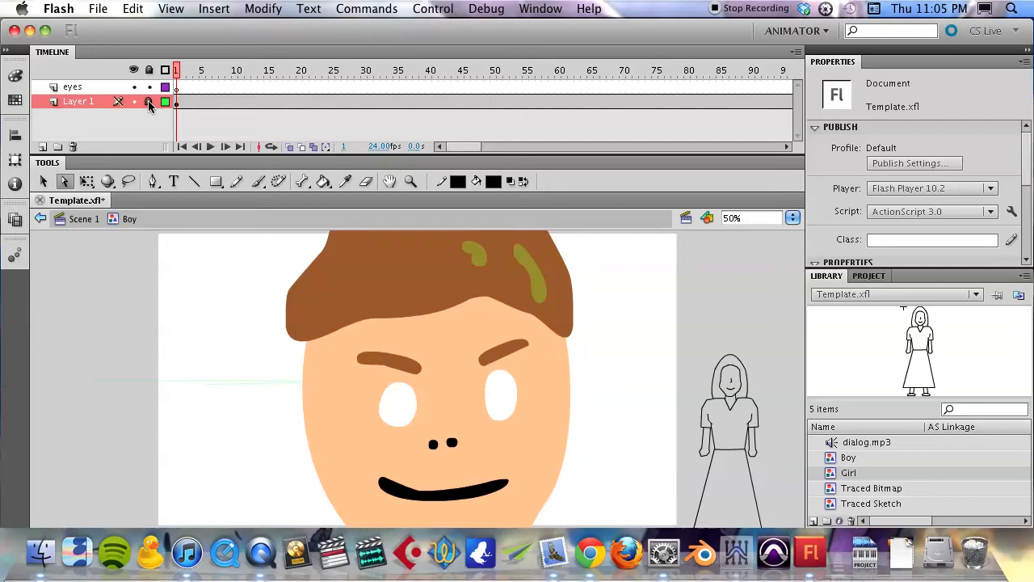
click(149, 100)
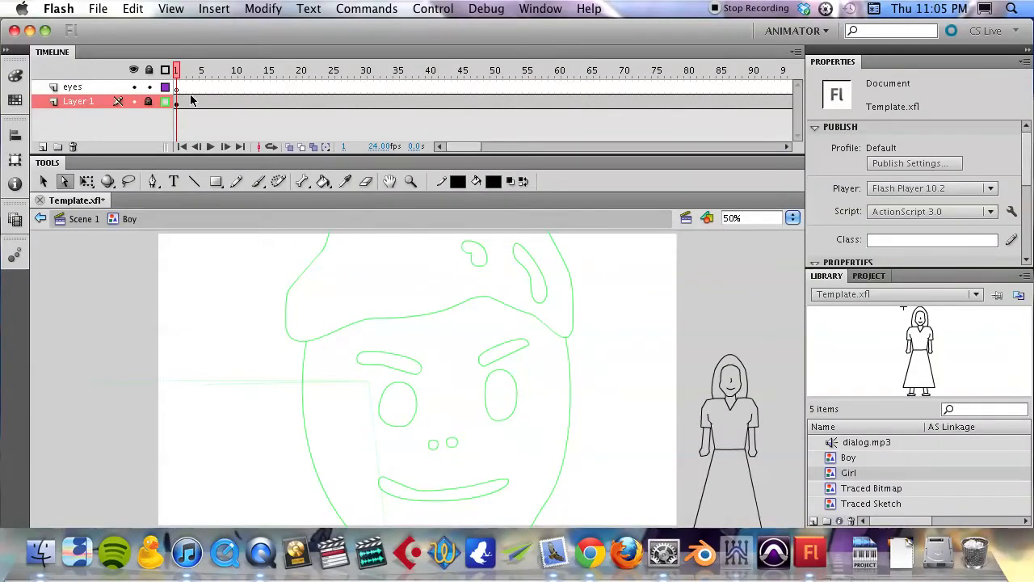
click(73, 88)
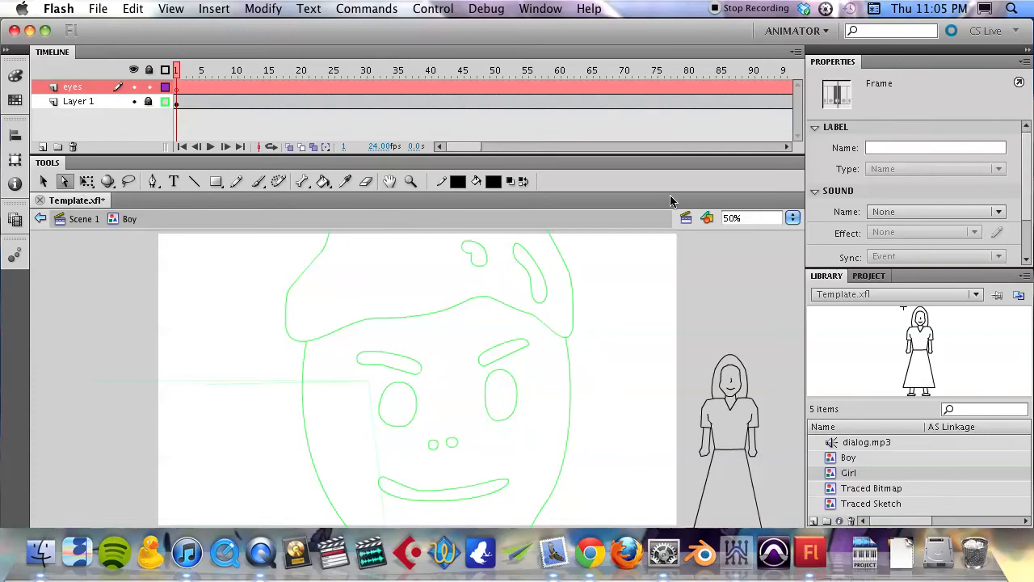
mouse_move(491, 184)
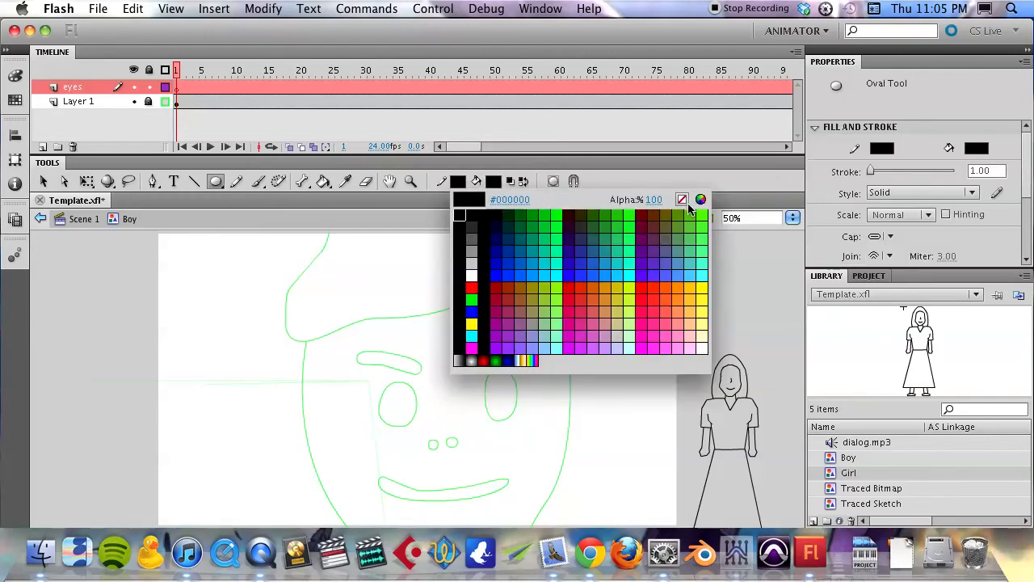
- Set the Oval tool to no stroke and pale yellow fill #FFFFCC
click(682, 201)
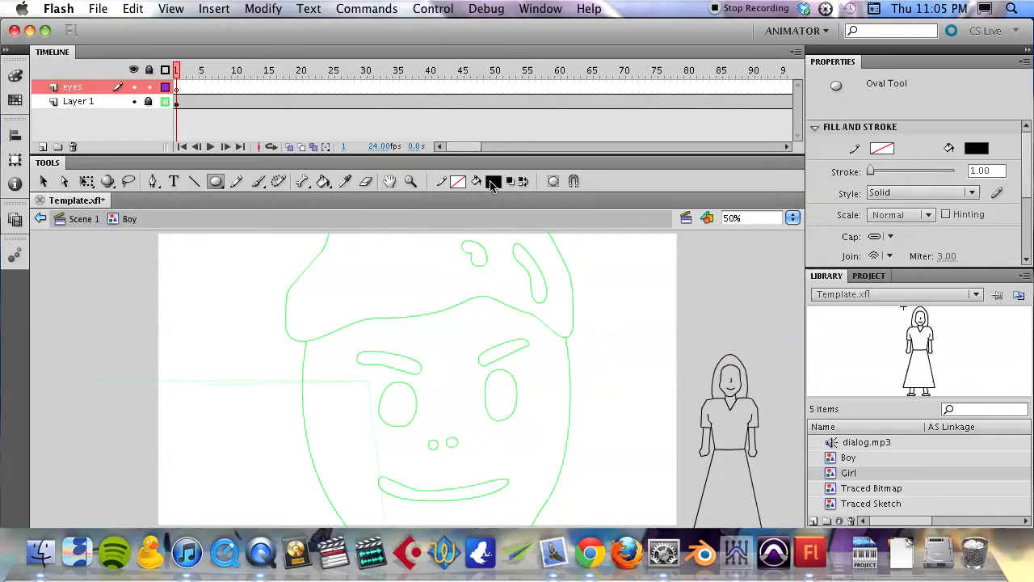
click(492, 181)
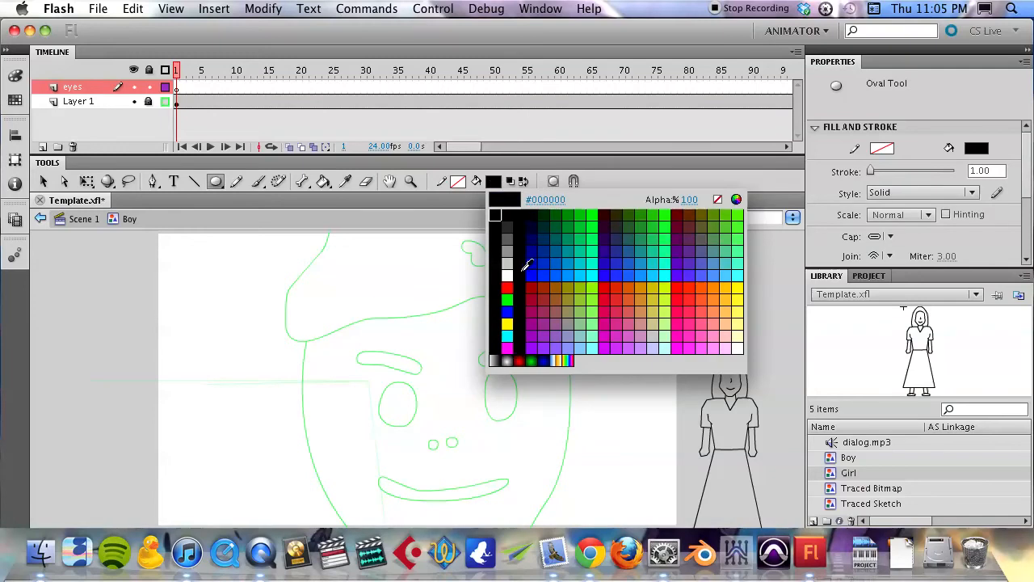
click(733, 330)
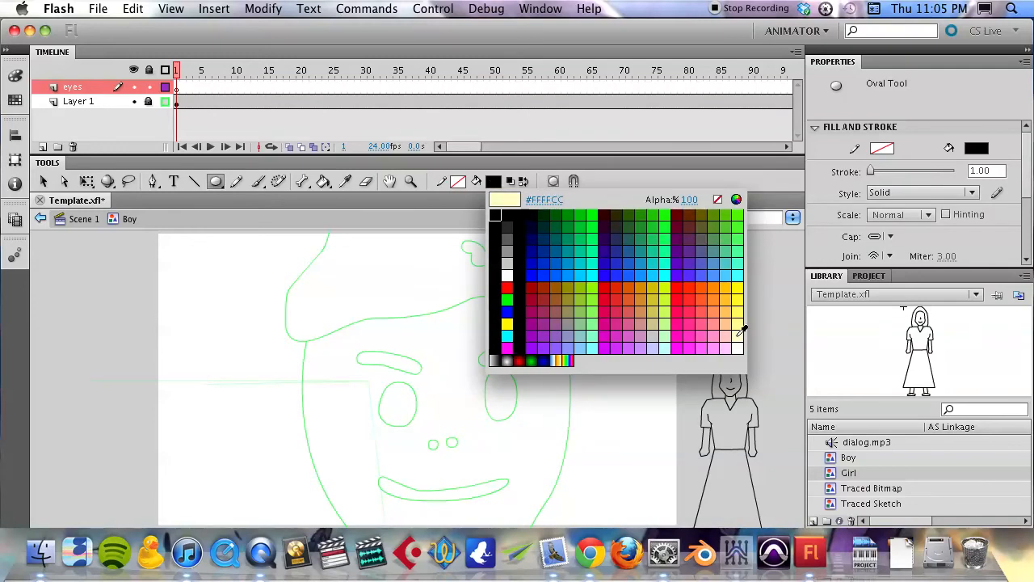
click(507, 217)
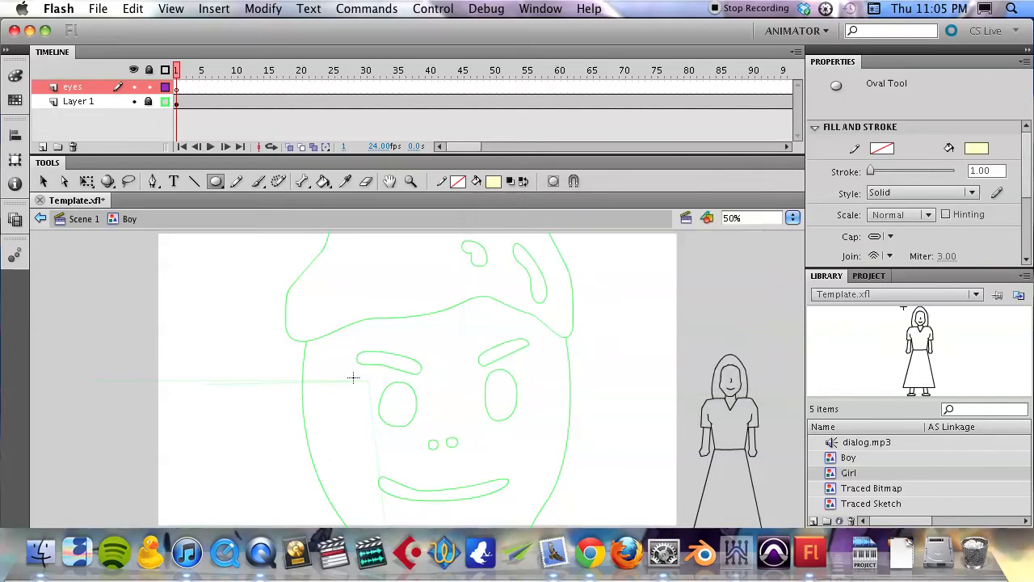
- Draw pale yellow ovals over the boy's left and right eyes
drag(352, 378, 433, 449)
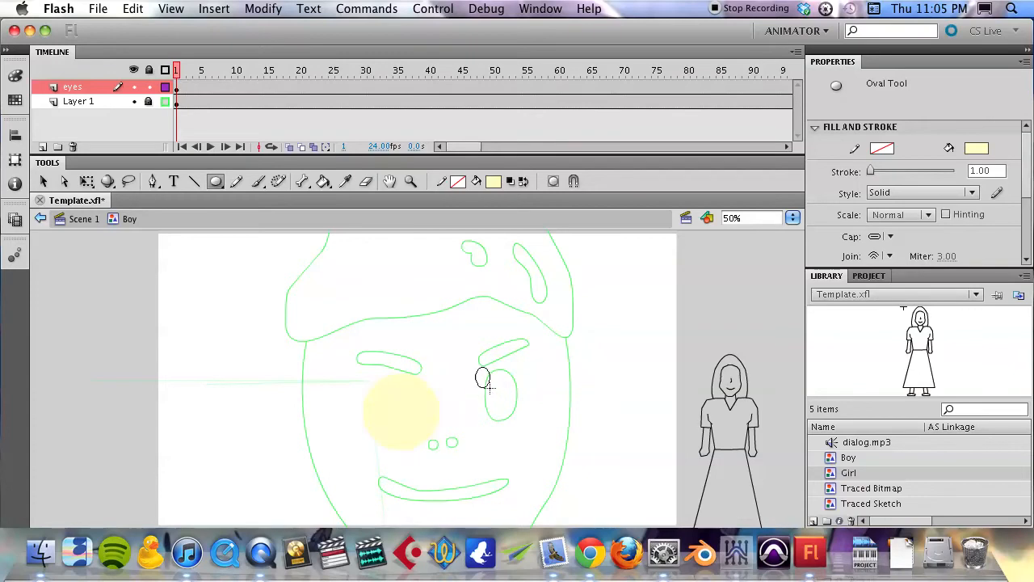
drag(475, 386, 546, 444)
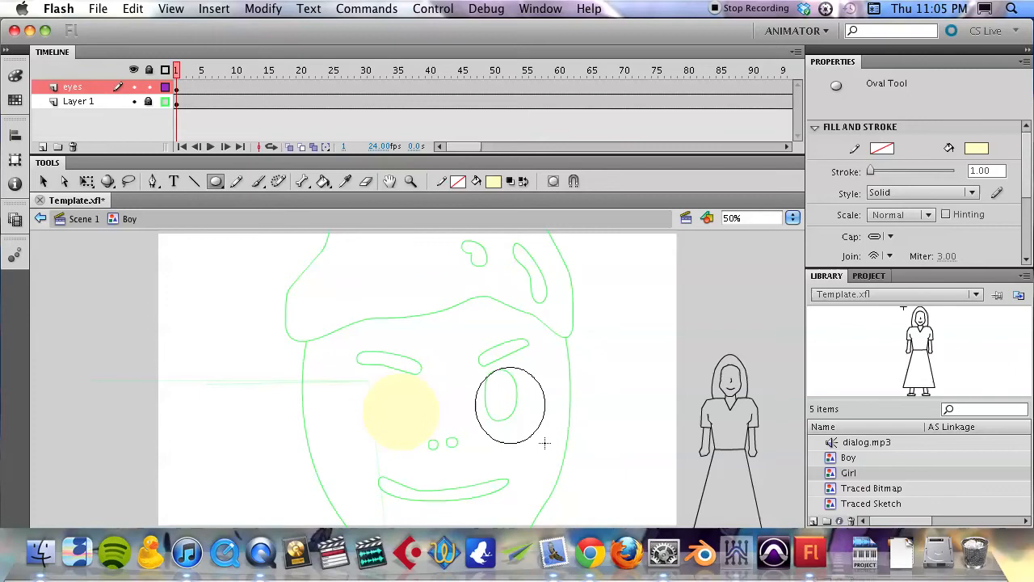
click(509, 404)
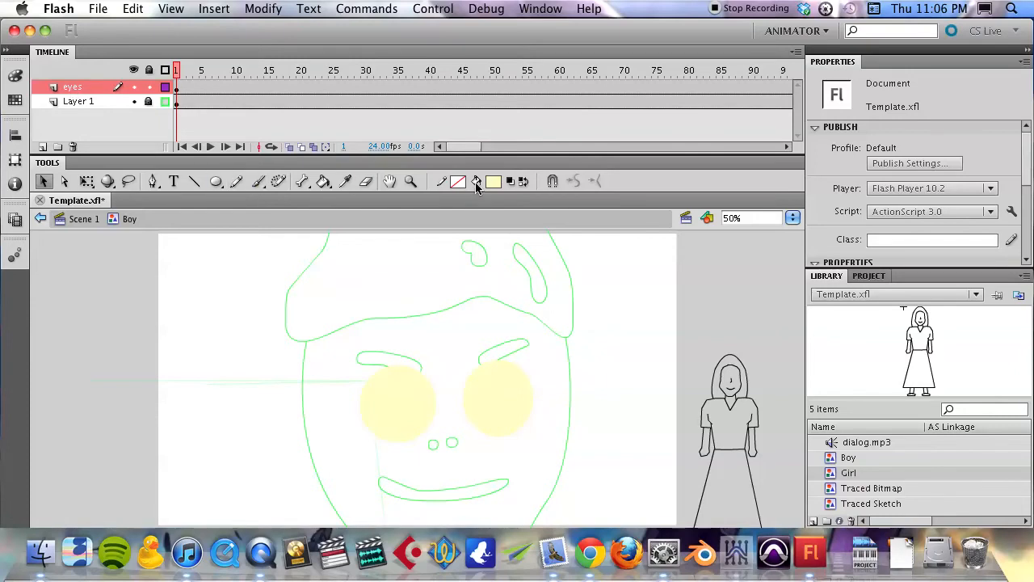
- Set the fill to black and draw an oval pupil inside an eye
click(493, 181)
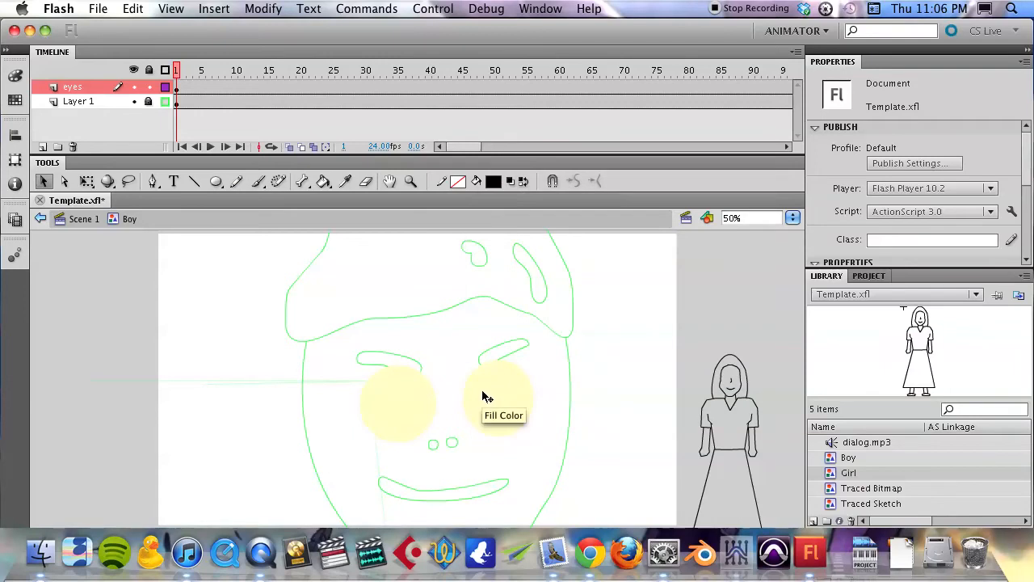
click(215, 181)
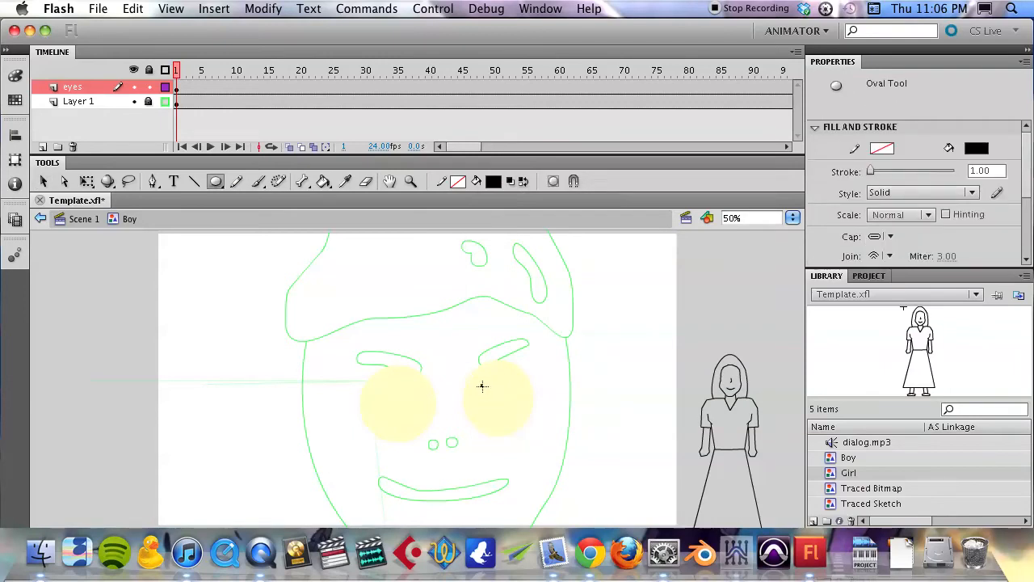
drag(481, 386, 501, 407)
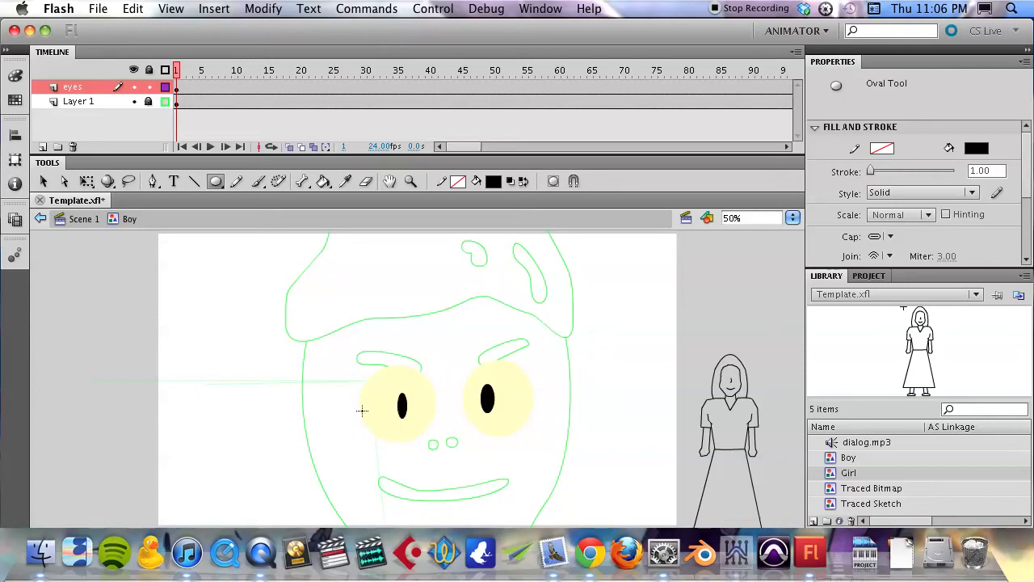
mouse_move(95, 191)
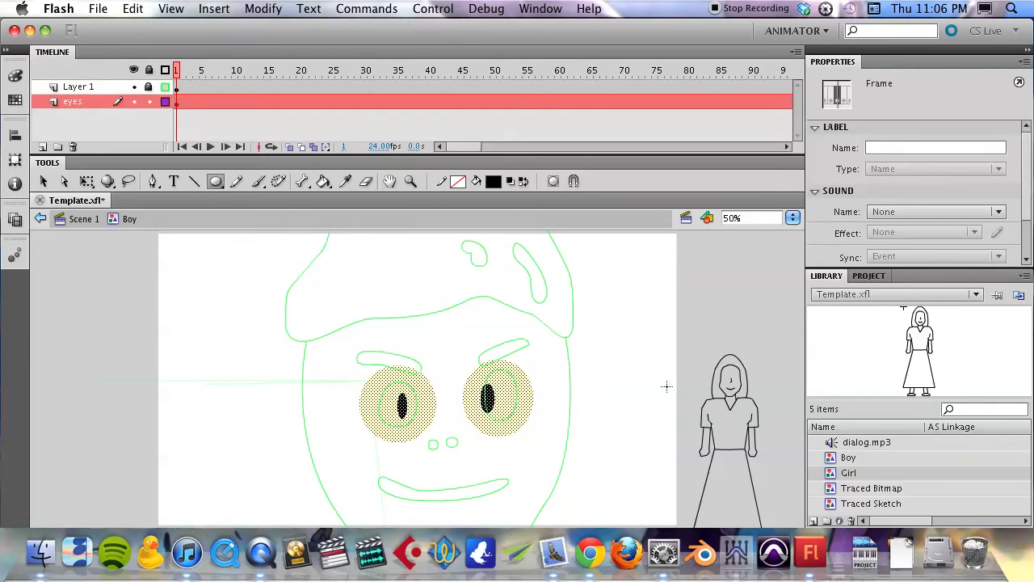
- Select and adjust the left eye shape, then deselect it
click(508, 404)
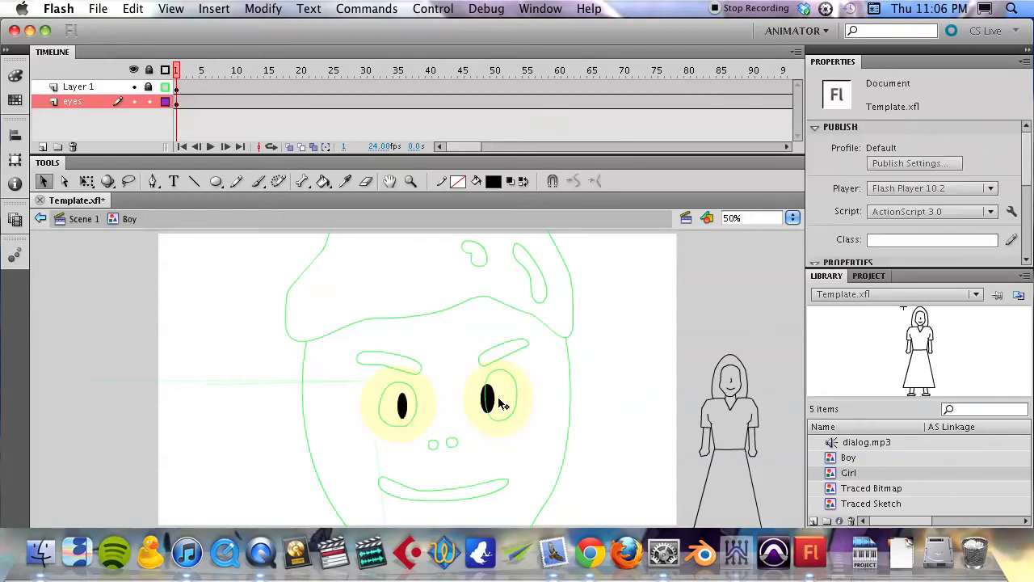
click(498, 397)
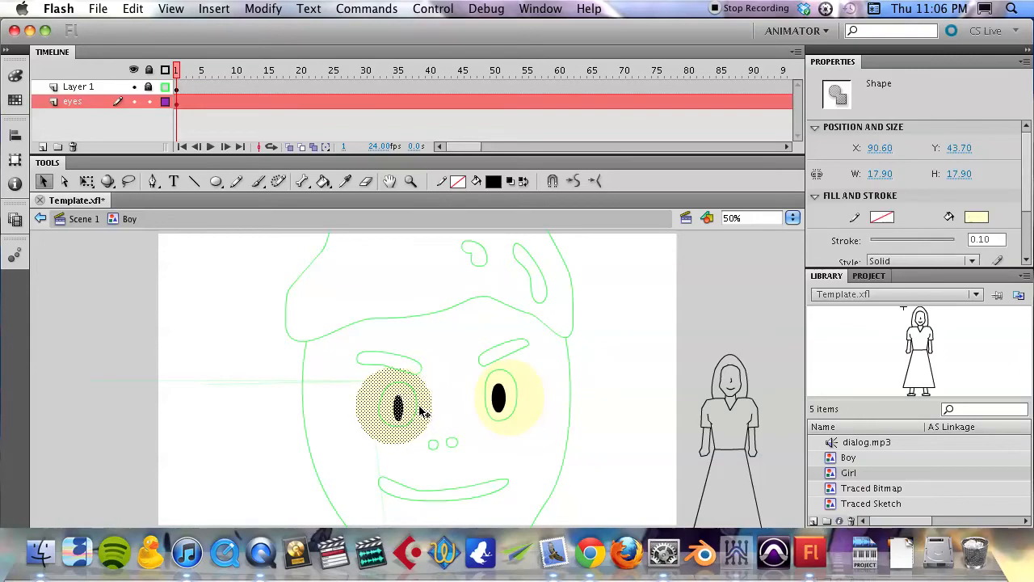
click(455, 397)
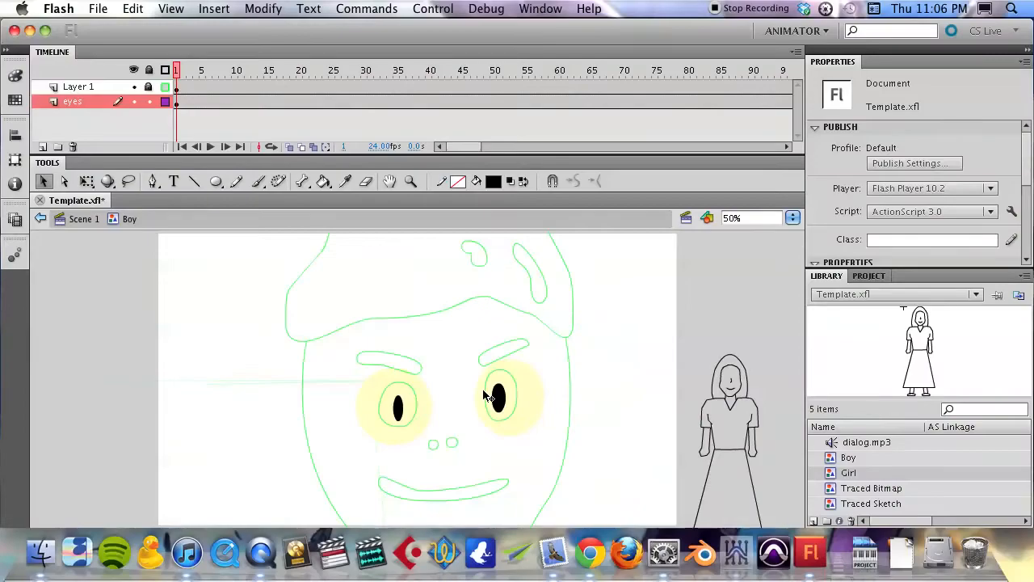
click(498, 396)
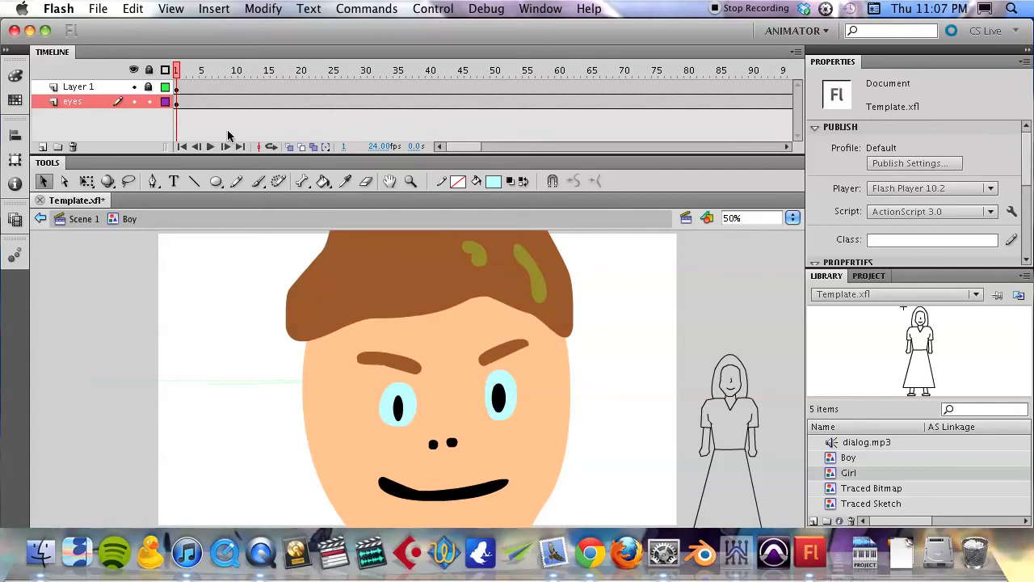
mouse_move(494, 393)
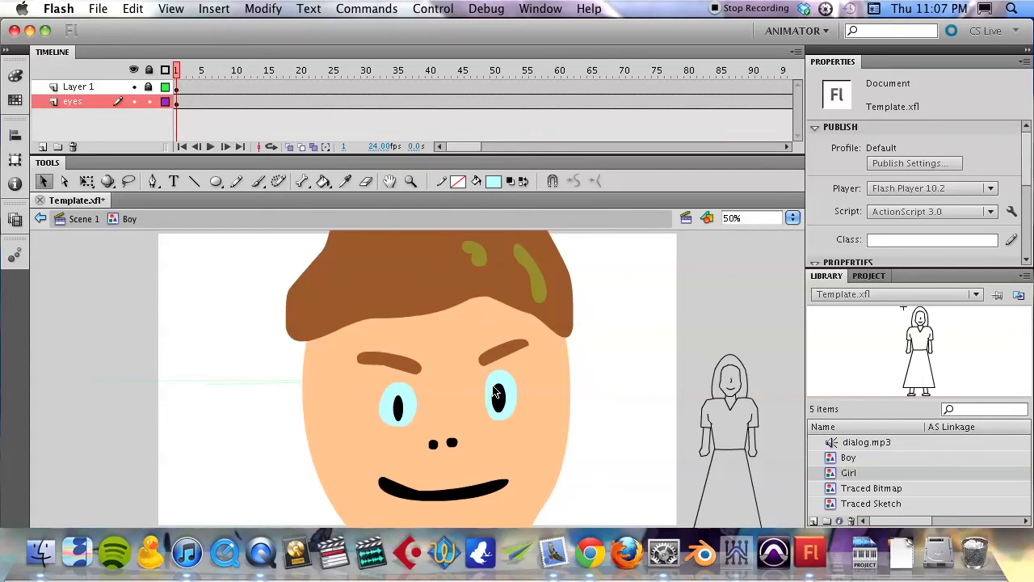
mouse_move(498, 402)
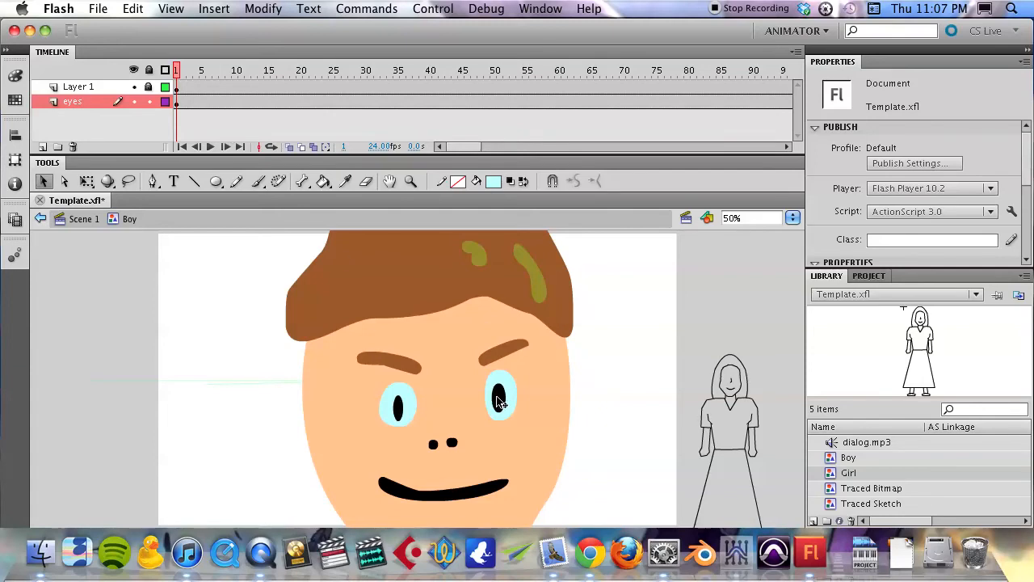
click(401, 403)
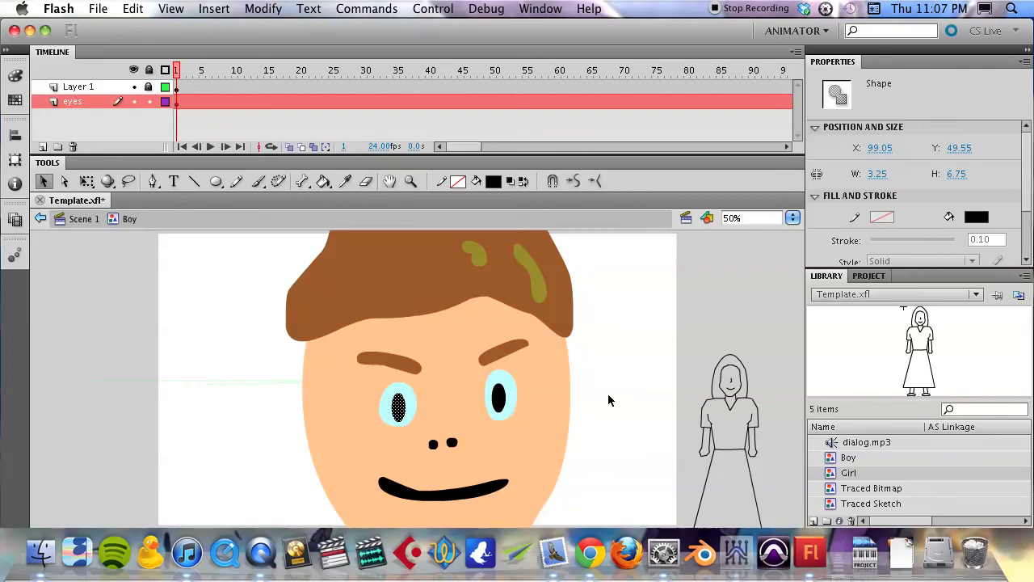
click(607, 397)
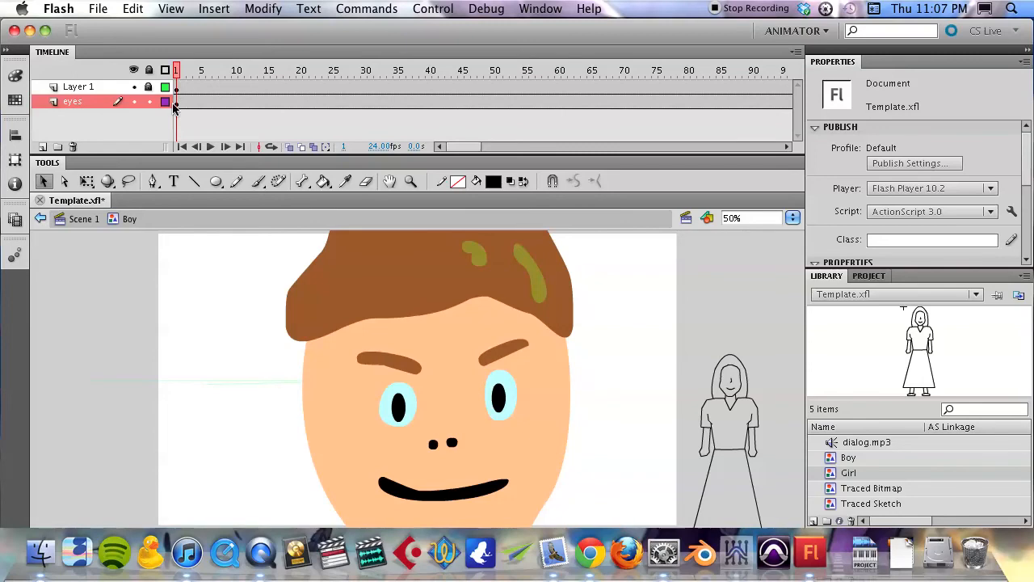
- Keyframe the eyes layer and shift the pupils right at the middle keyframe
click(176, 101)
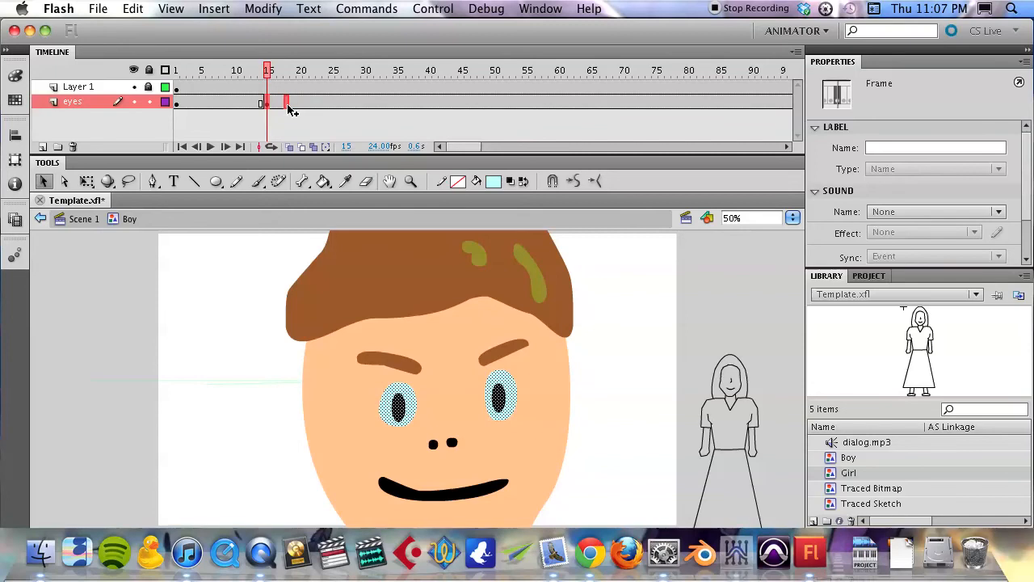
click(299, 71)
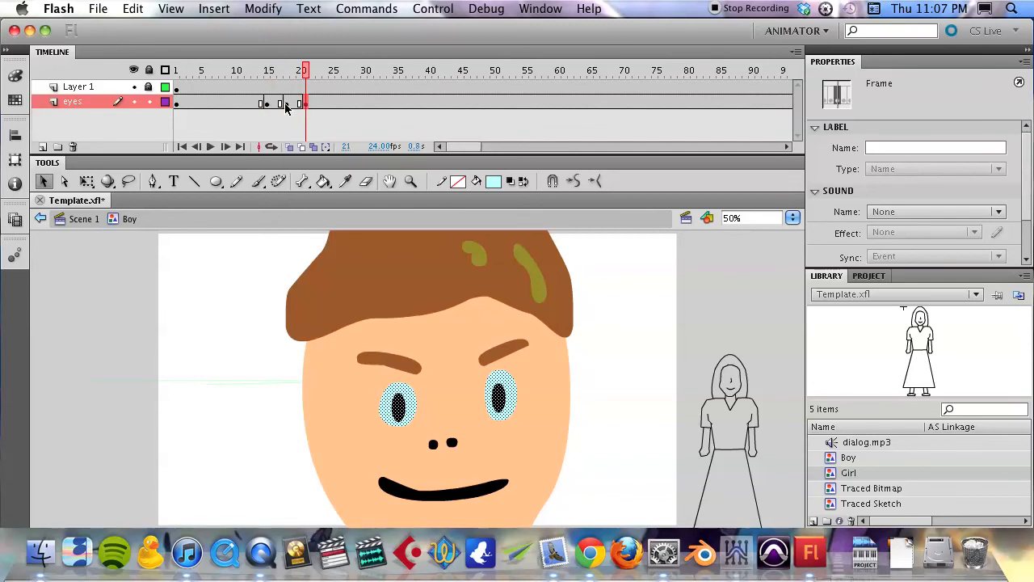
click(288, 71)
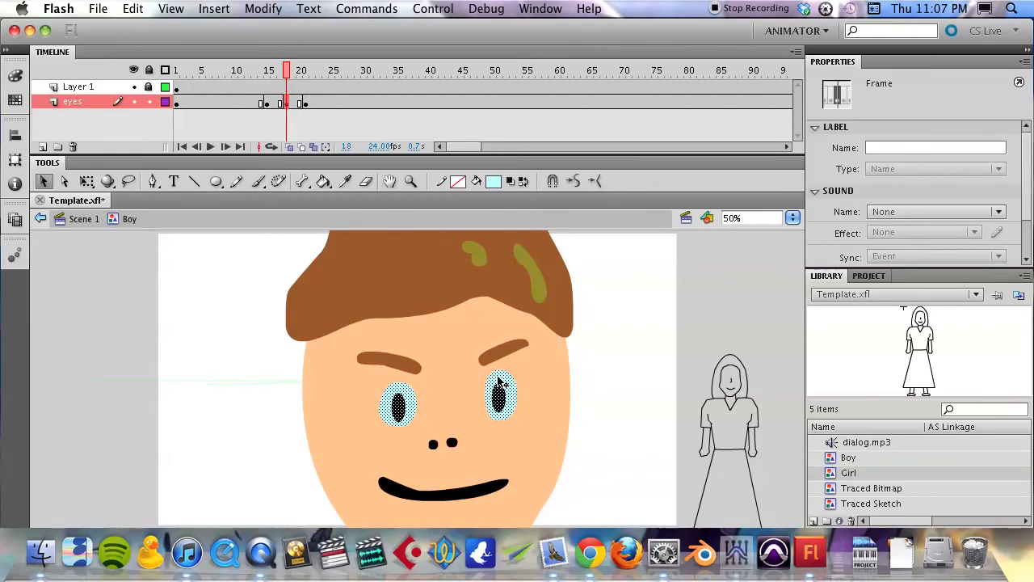
click(499, 396)
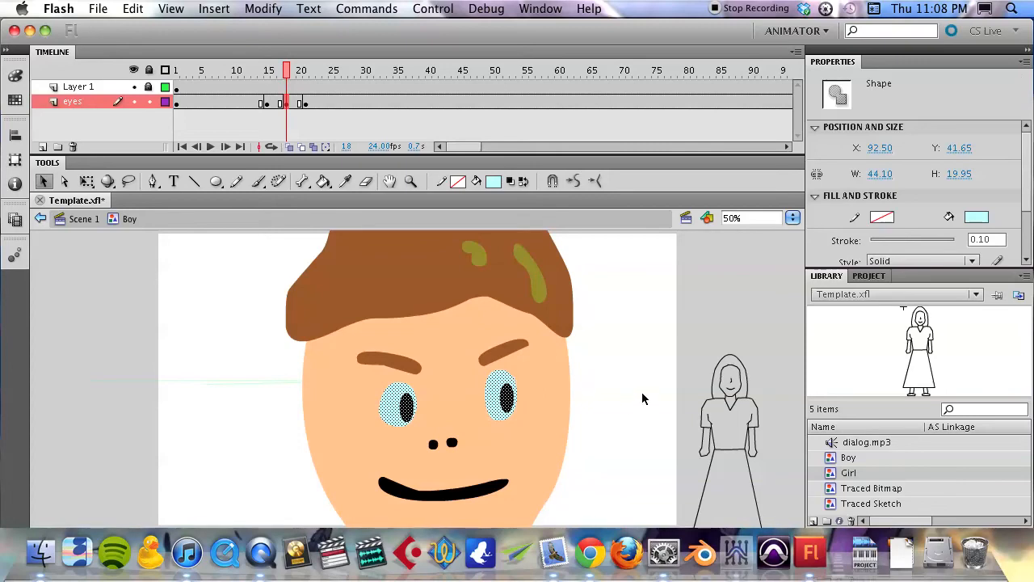
click(643, 399)
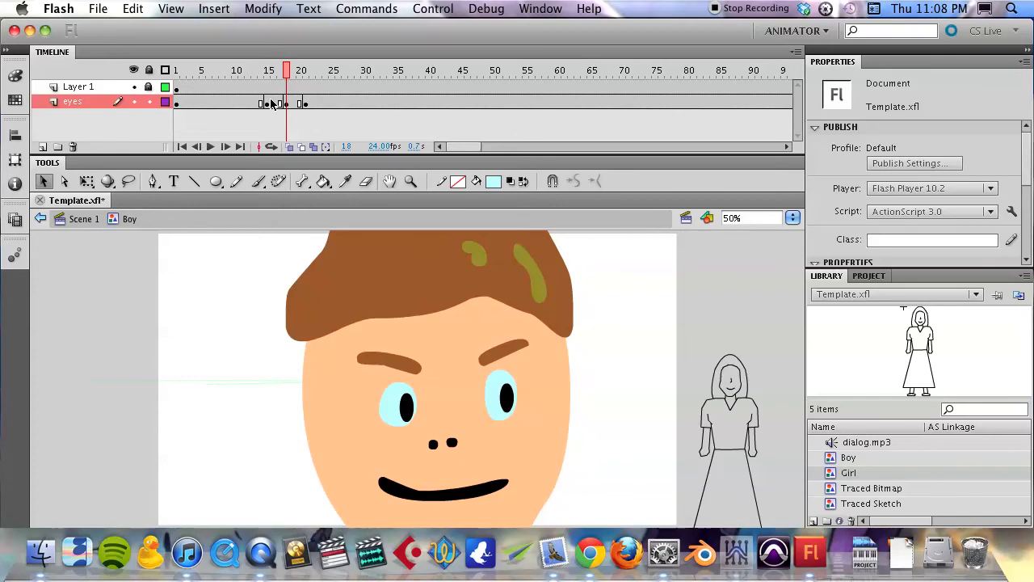
- Scrub across the eye keyframes to check the pupil movement
click(271, 71)
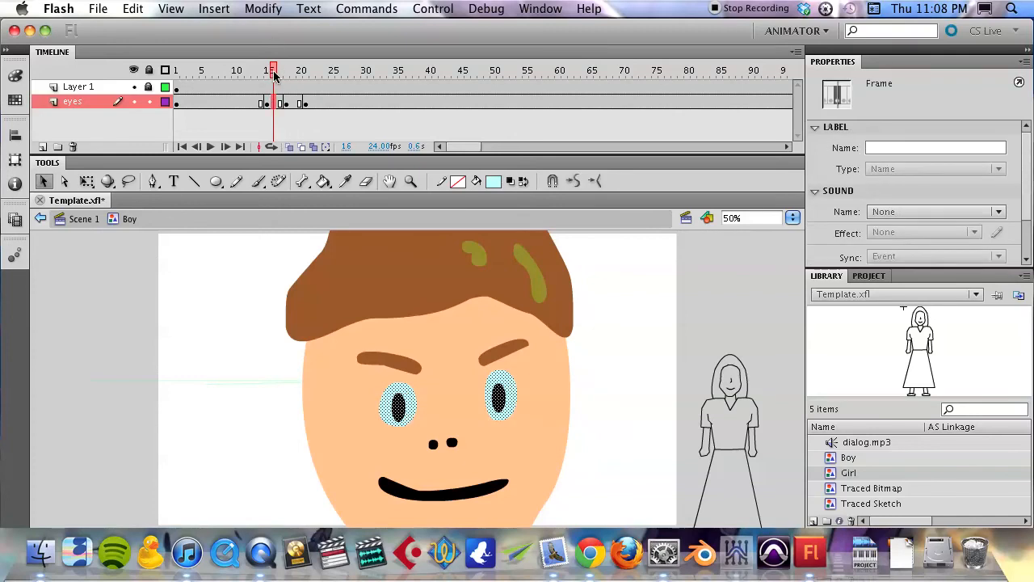
click(301, 71)
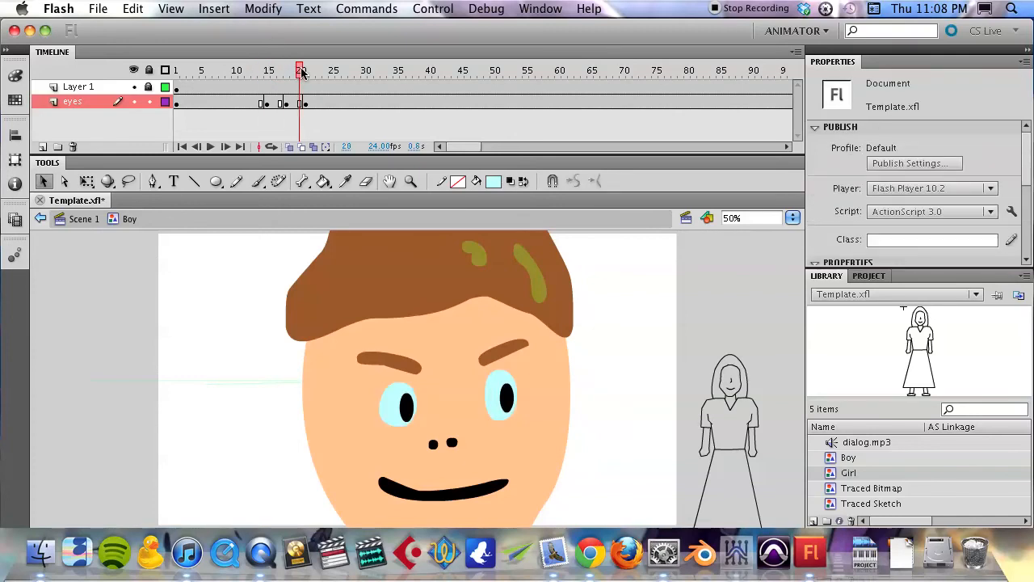
click(305, 71)
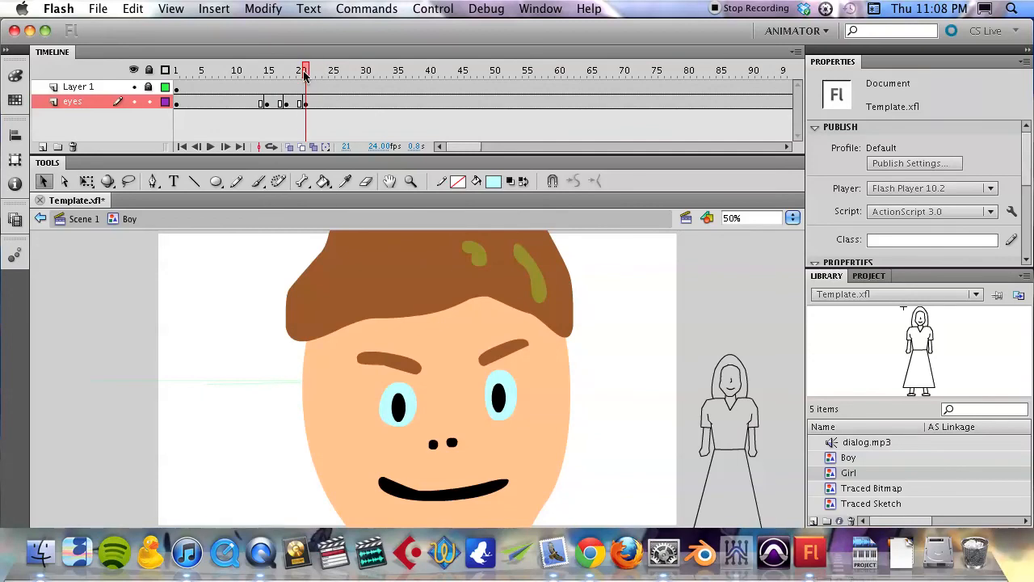
click(267, 71)
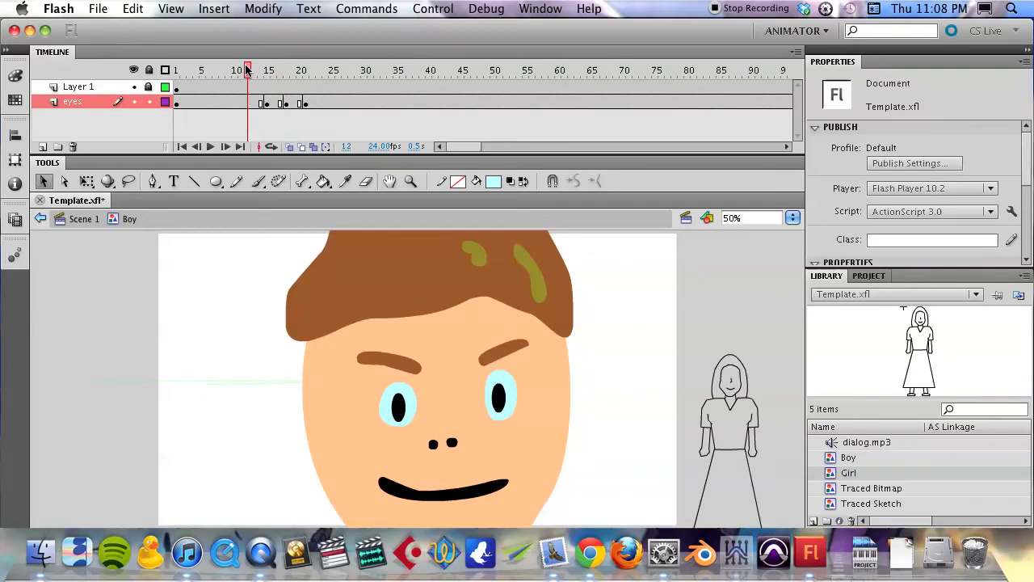
- Create a shape tween across the first span between eye keyframes
click(268, 71)
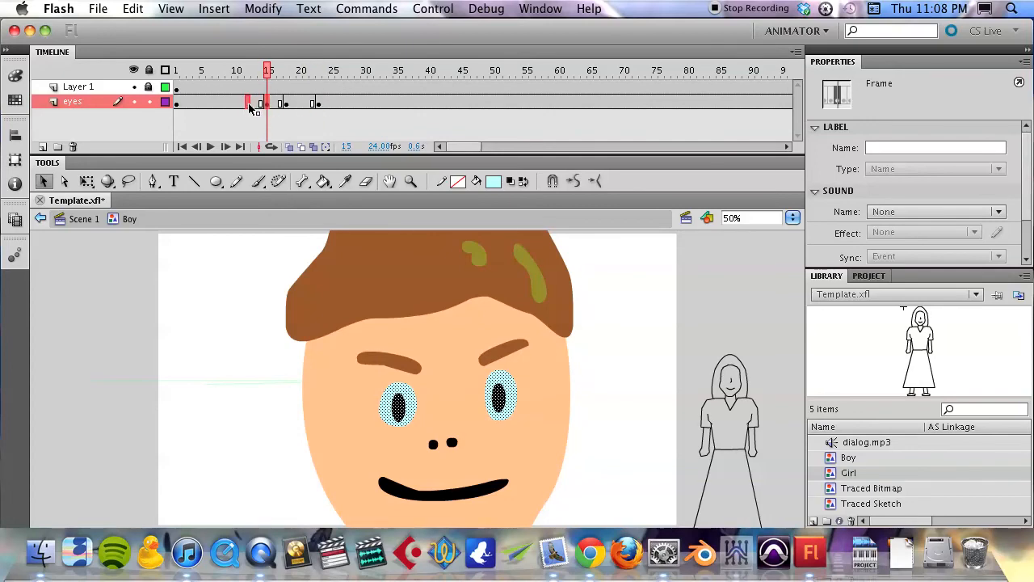
right_click(256, 103)
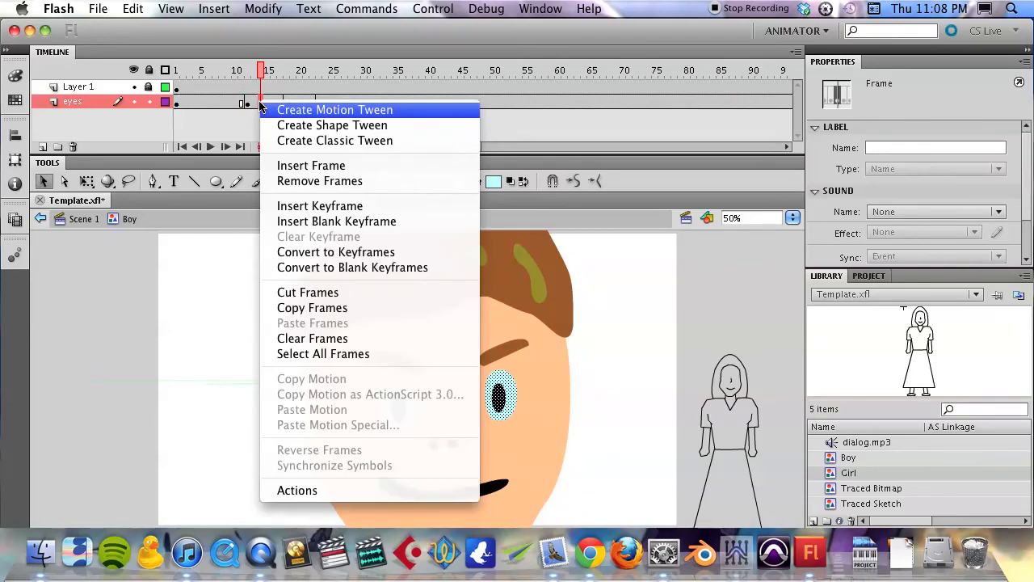
mouse_move(333, 126)
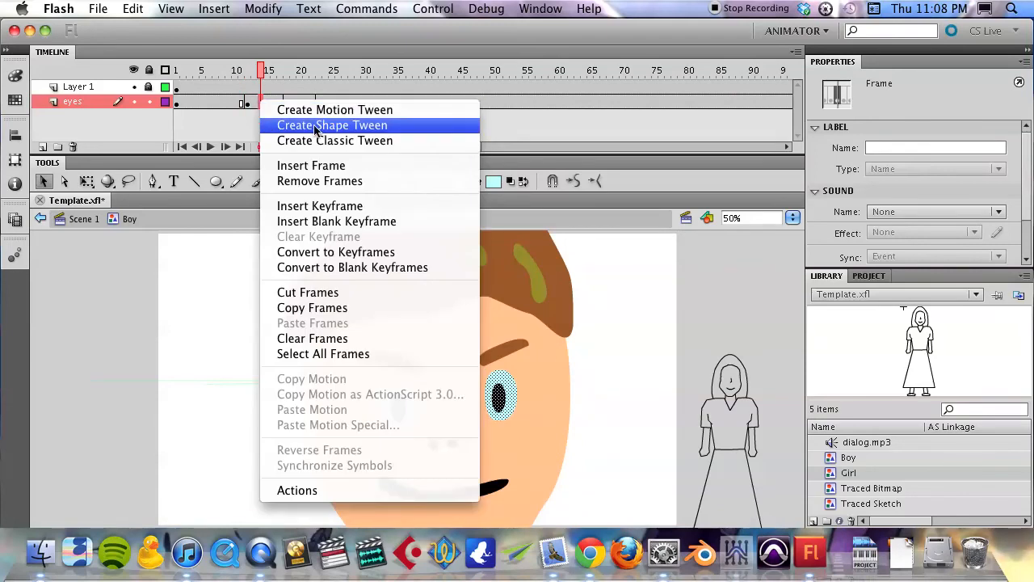
click(333, 124)
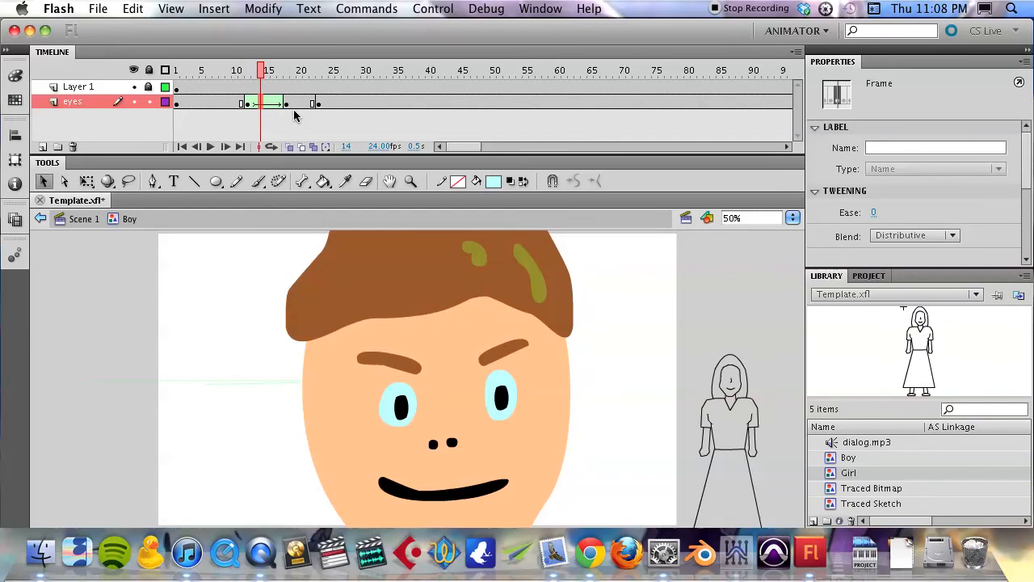
click(249, 71)
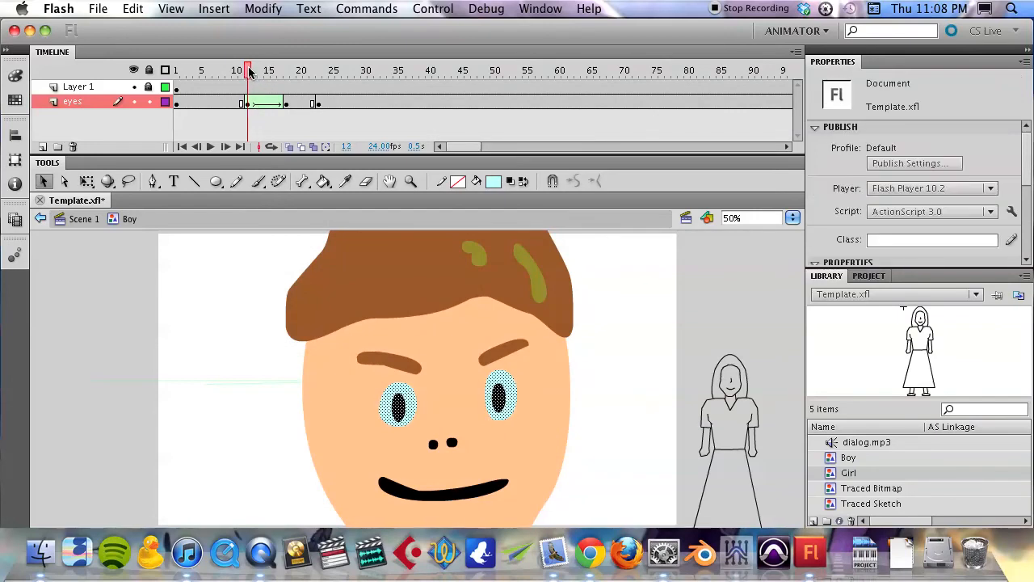
- Shape-tween the second pupil movement and jump back before playing
click(268, 71)
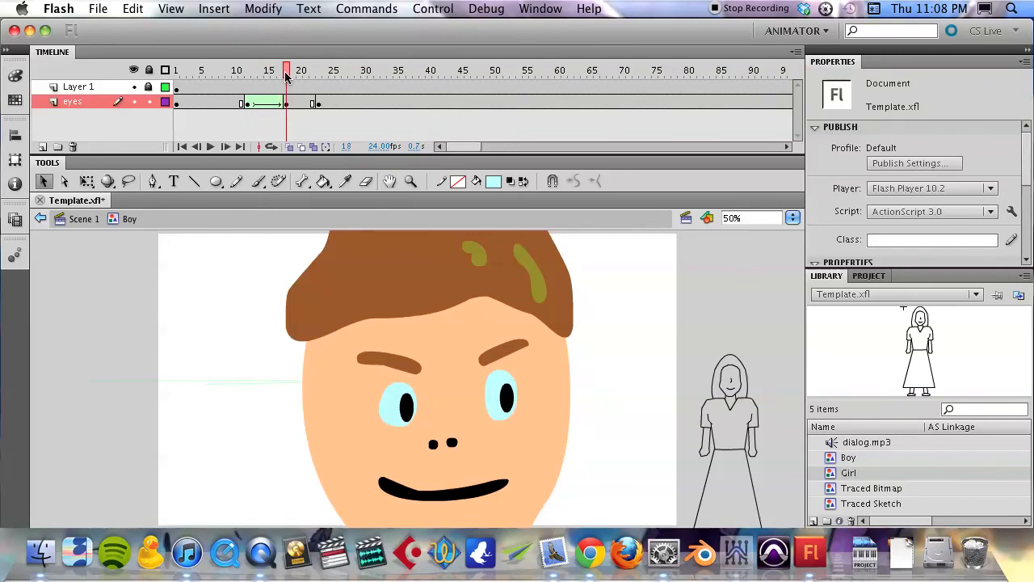
click(262, 71)
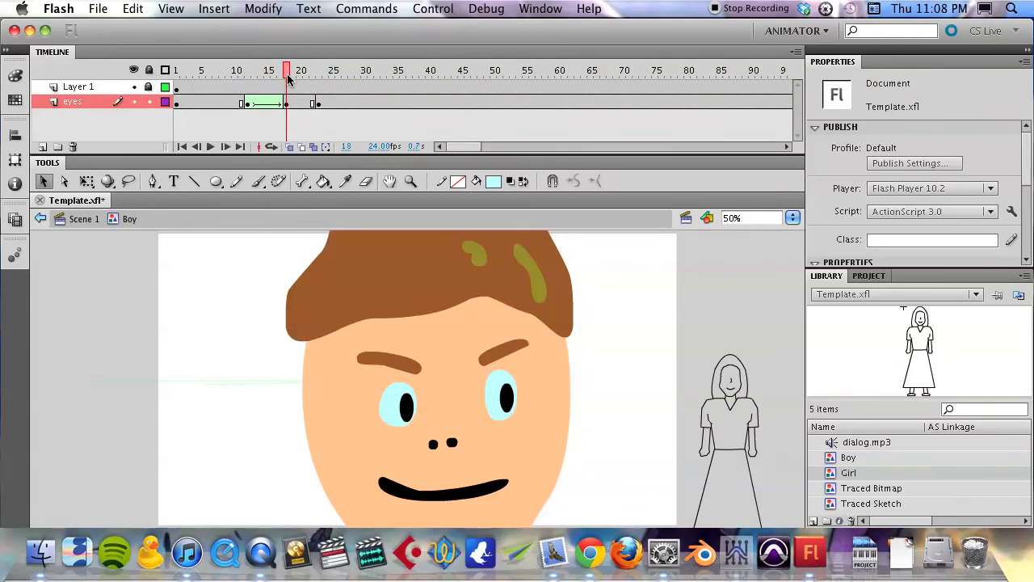
right_click(301, 103)
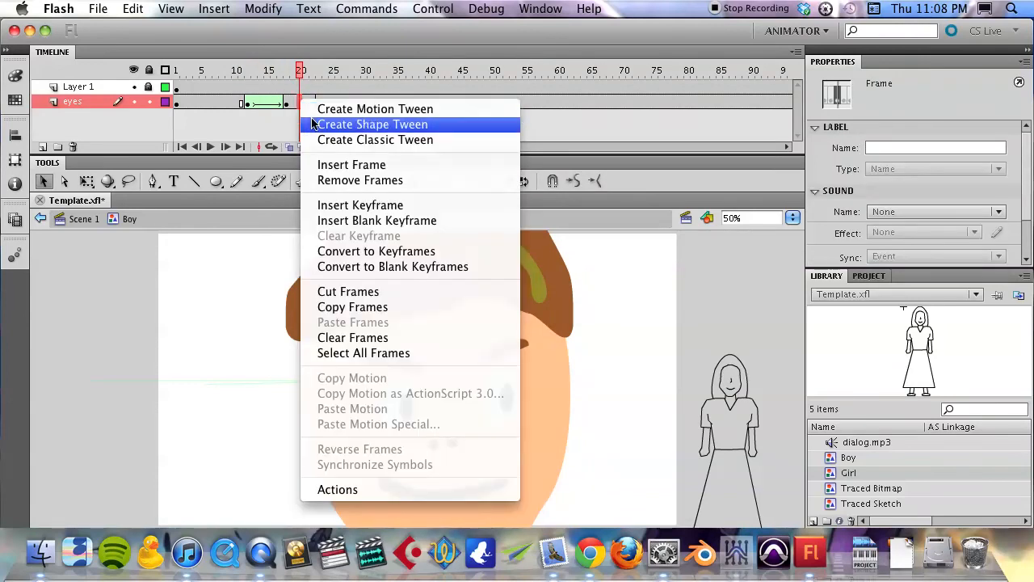
click(371, 123)
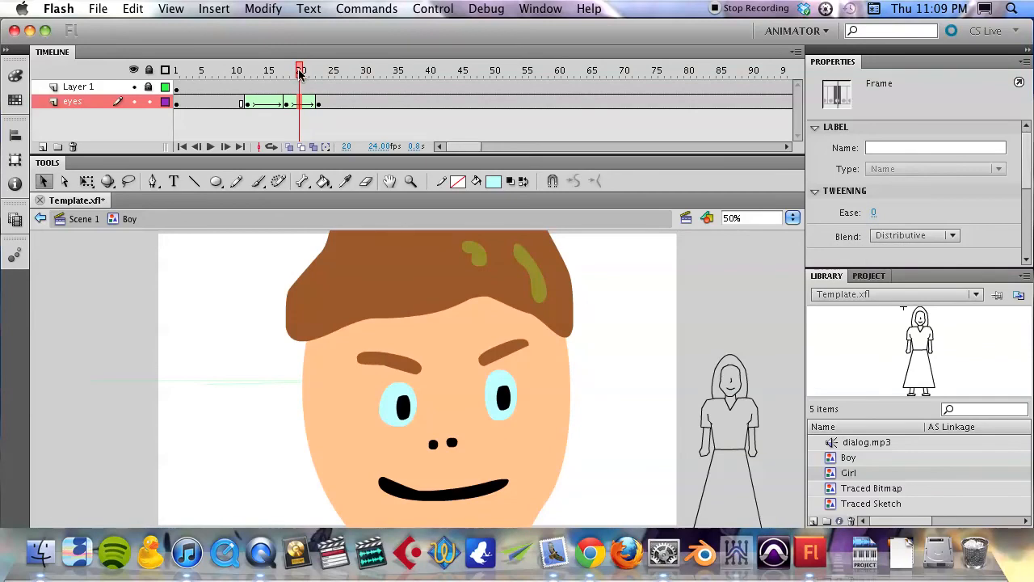
click(284, 72)
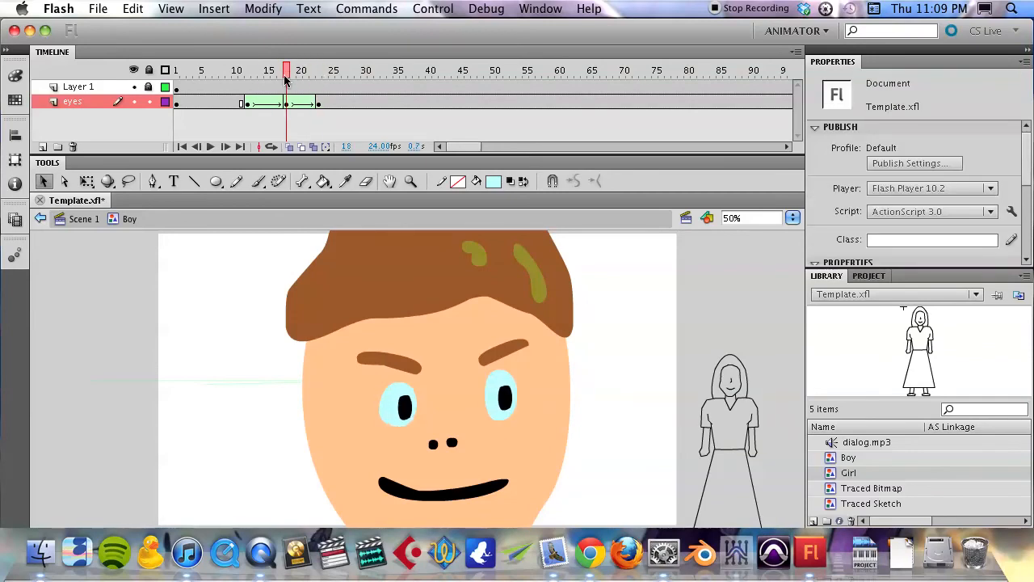
click(249, 71)
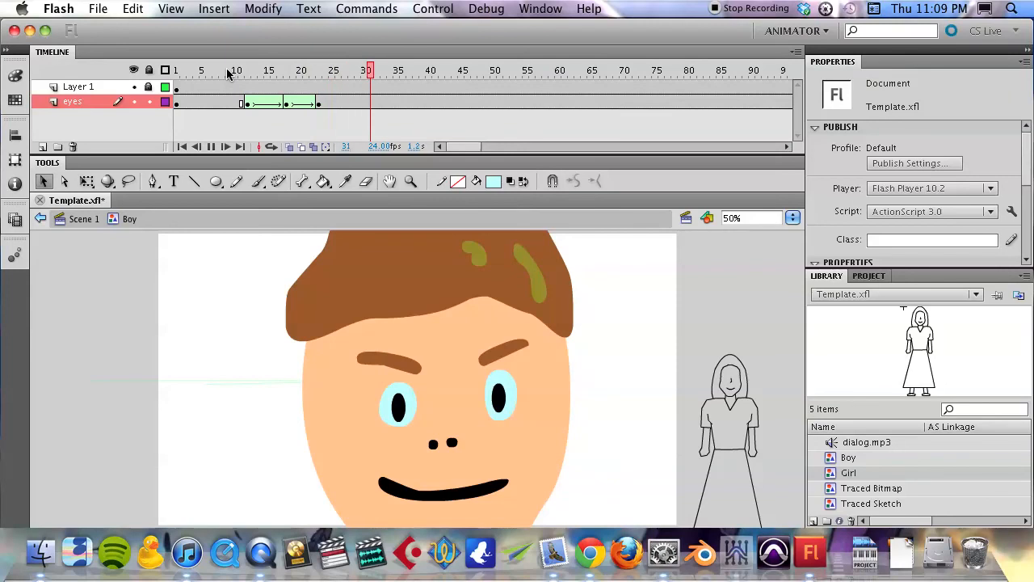
- Create a shape tween across the second pair of eye keyframes on the eyes layer
click(430, 71)
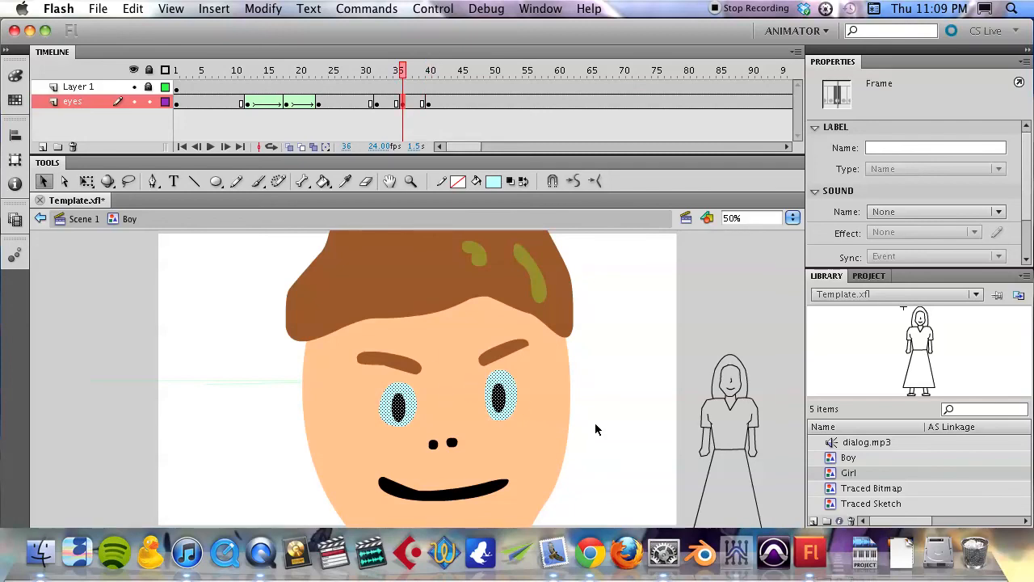
click(499, 396)
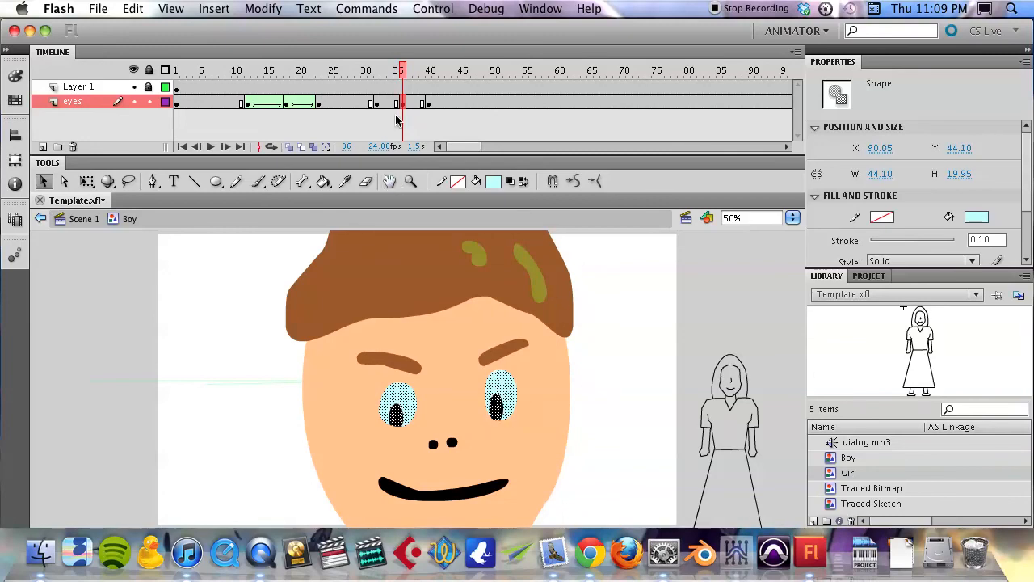
right_click(391, 103)
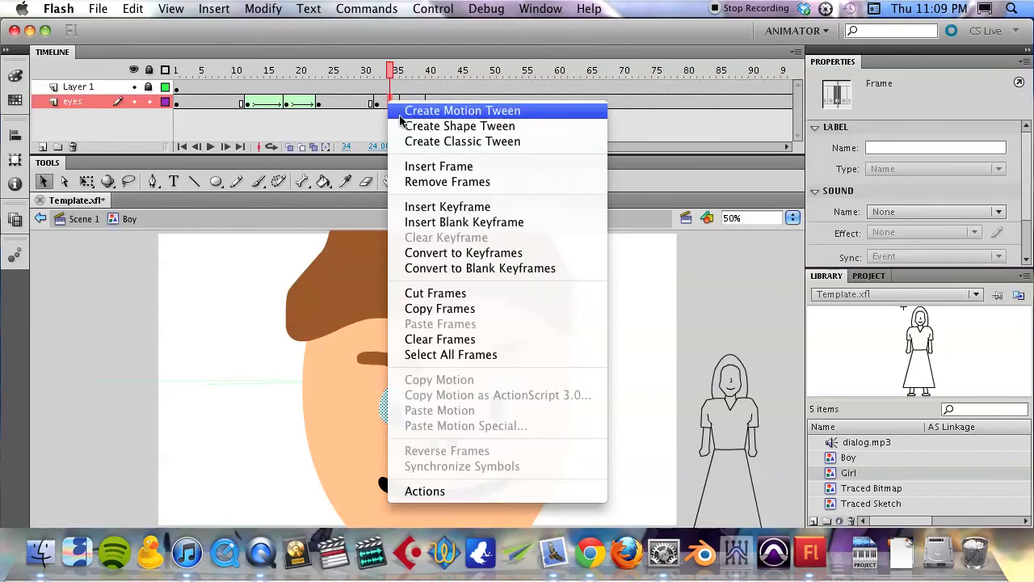
click(462, 110)
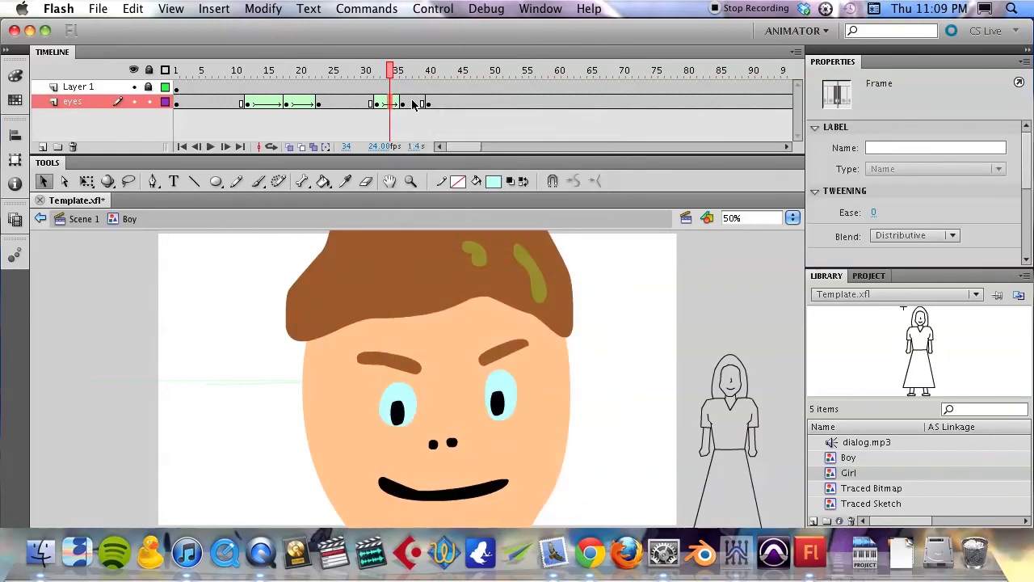
- Adjust where the second eye tween starts and scrub through it to check the motion
click(411, 71)
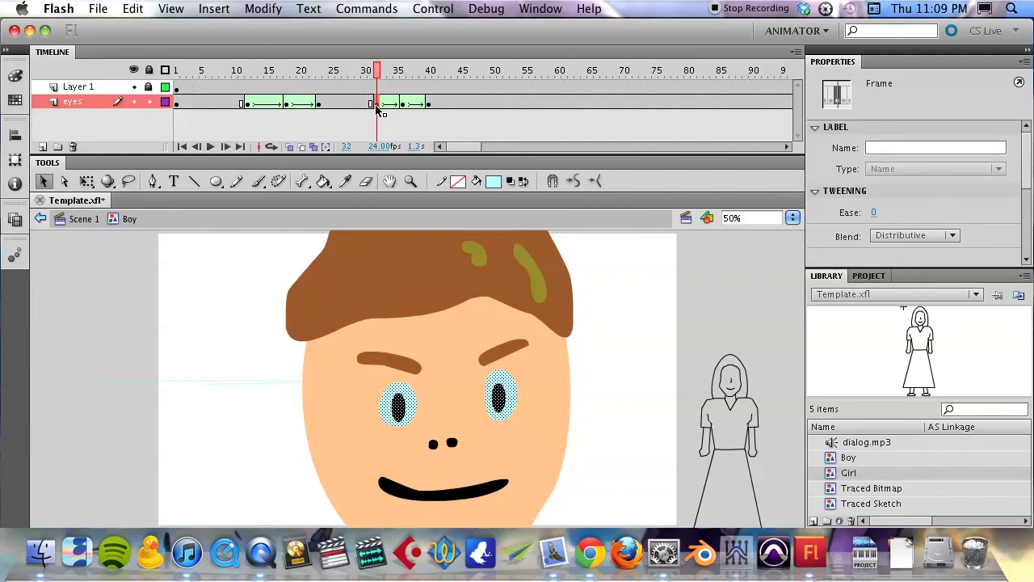
click(365, 71)
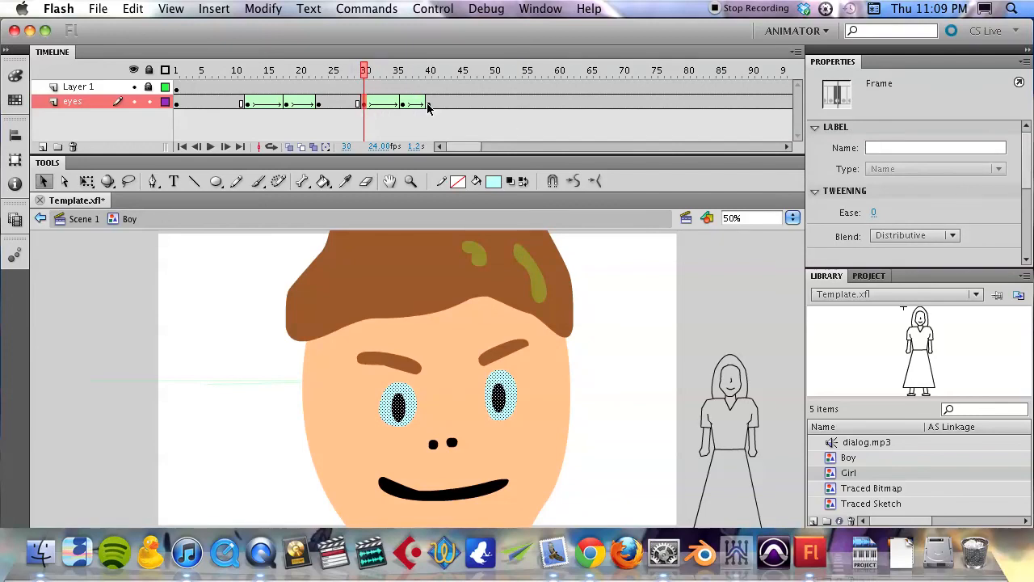
click(429, 71)
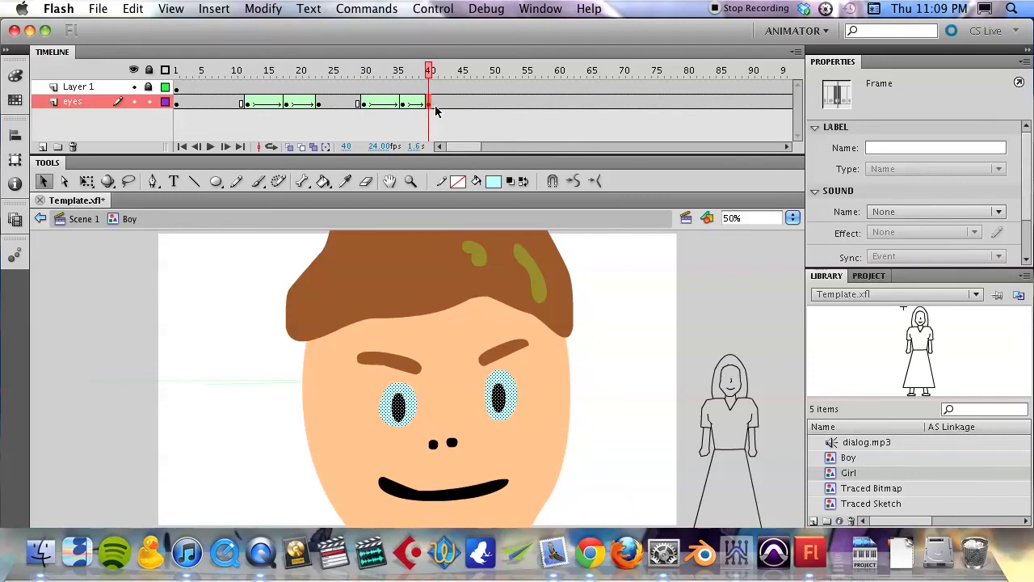
click(442, 71)
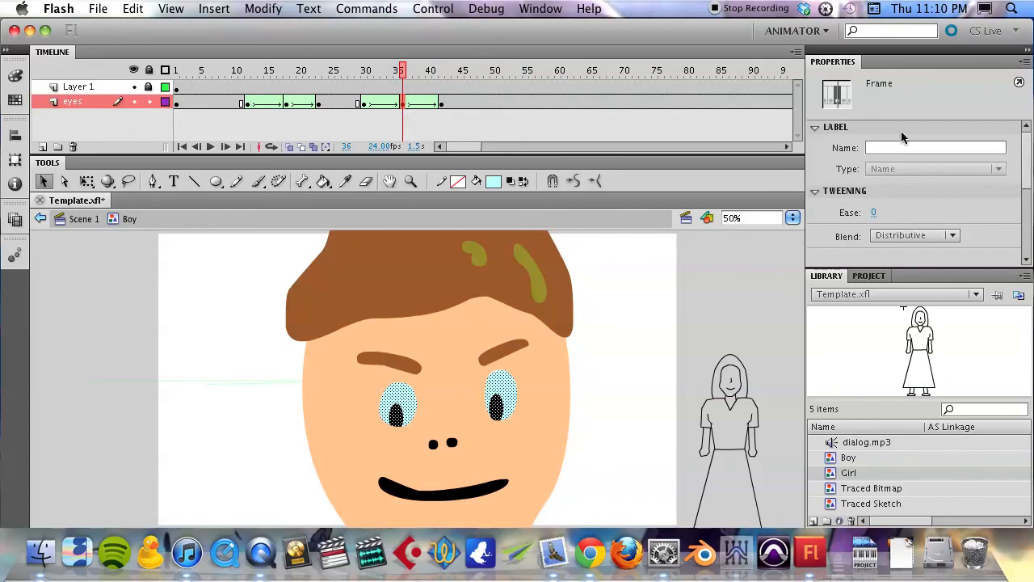
- Label the later eye tween 'Down' in the Frame Label Name field
click(934, 147)
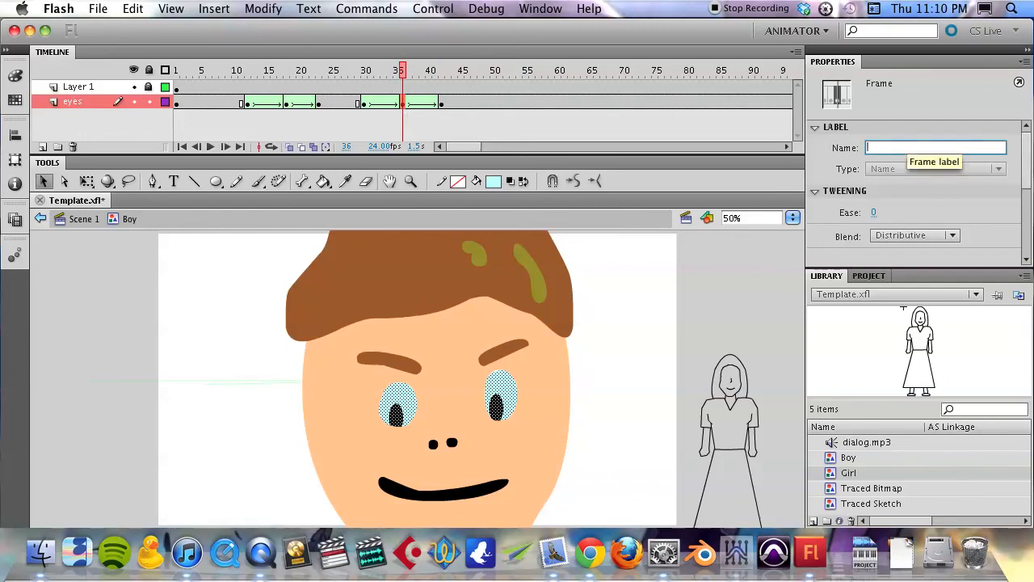
text(Down)
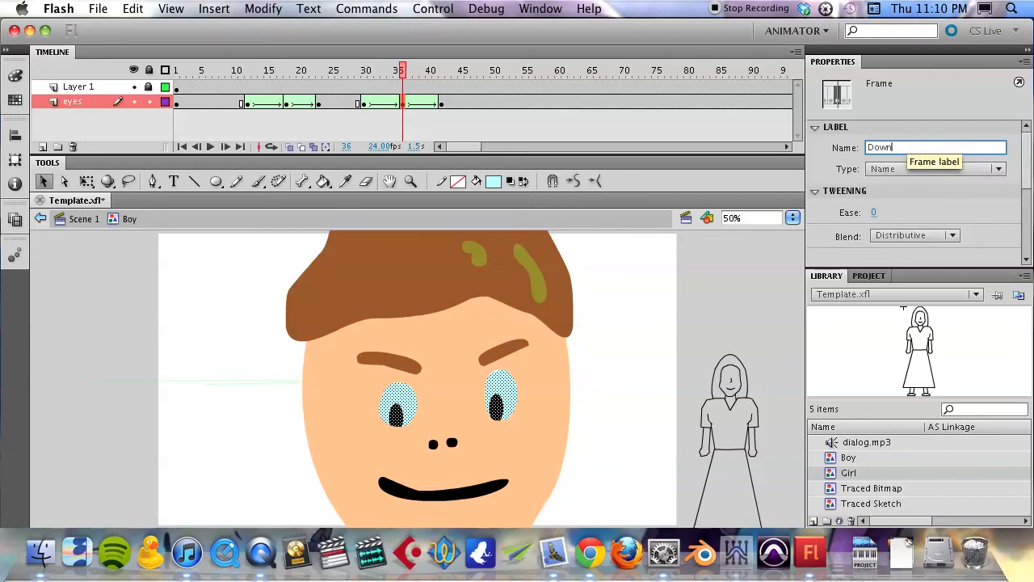
key(Return)
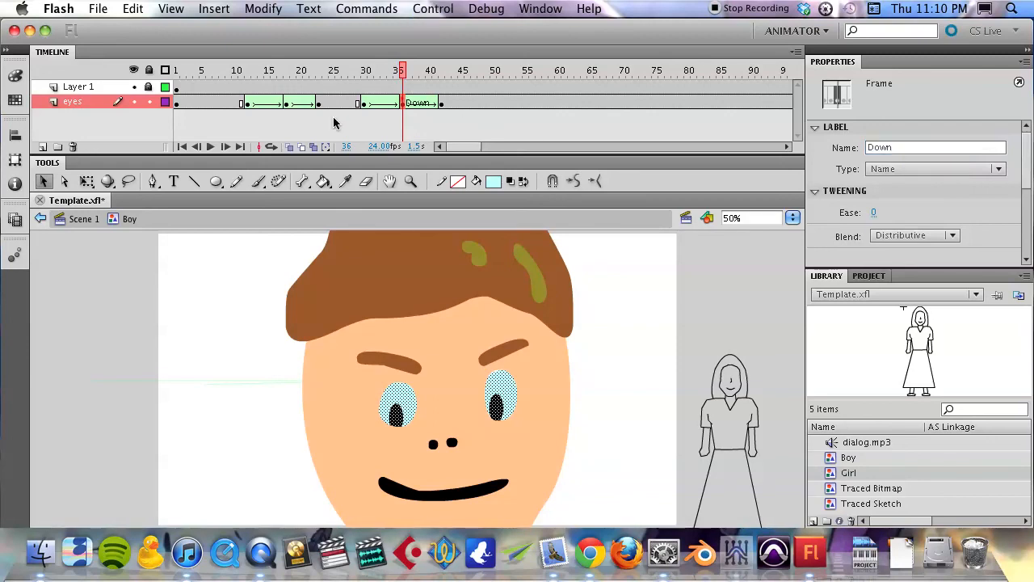
- Label the earlier eye tween 'Right' and select all the eye animation frames
click(288, 71)
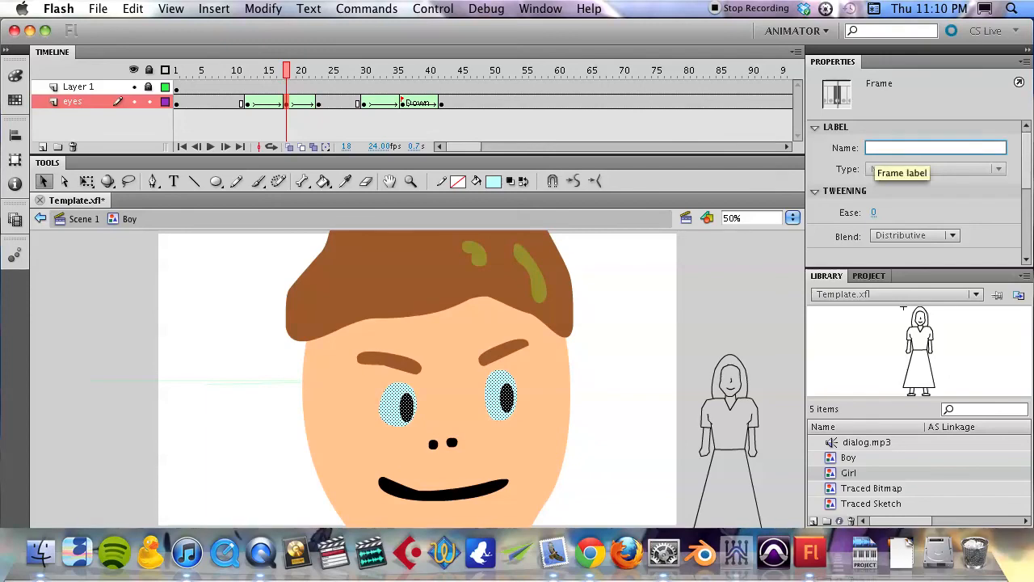
text(Right)
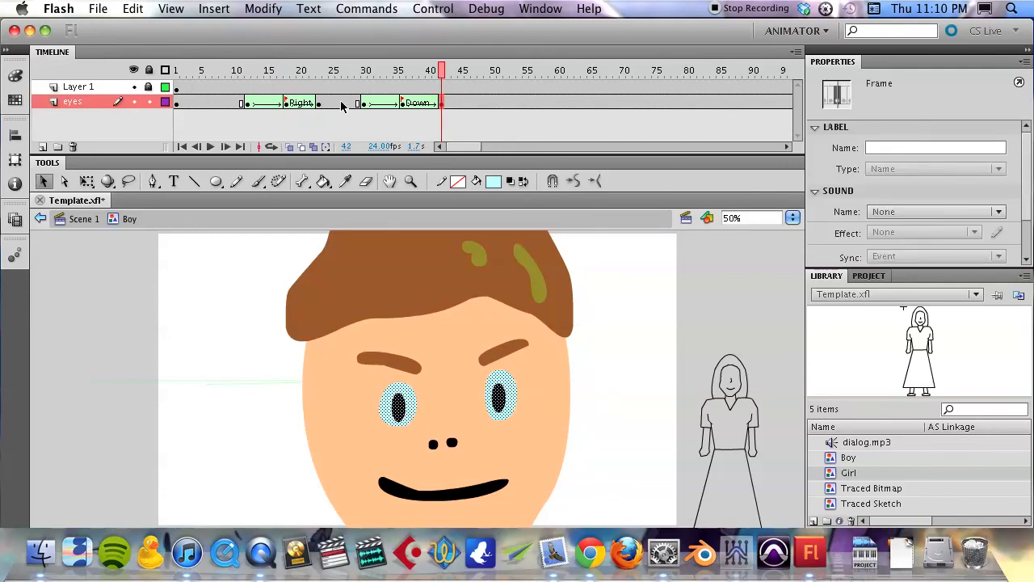
click(249, 71)
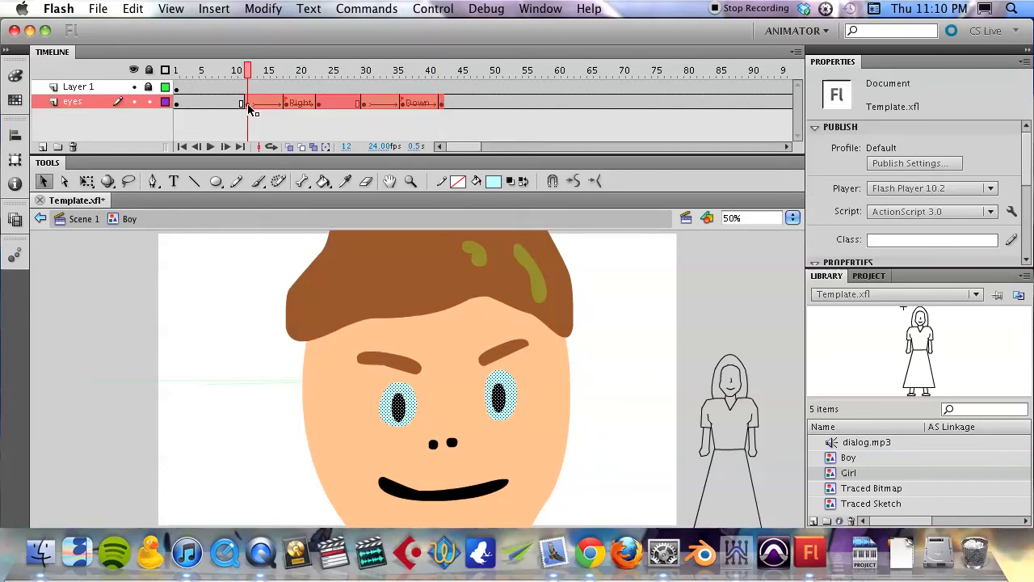
- Cut the Right and Down eye tween frames and paste them at frame 210 of the eyes layer
right_click(249, 103)
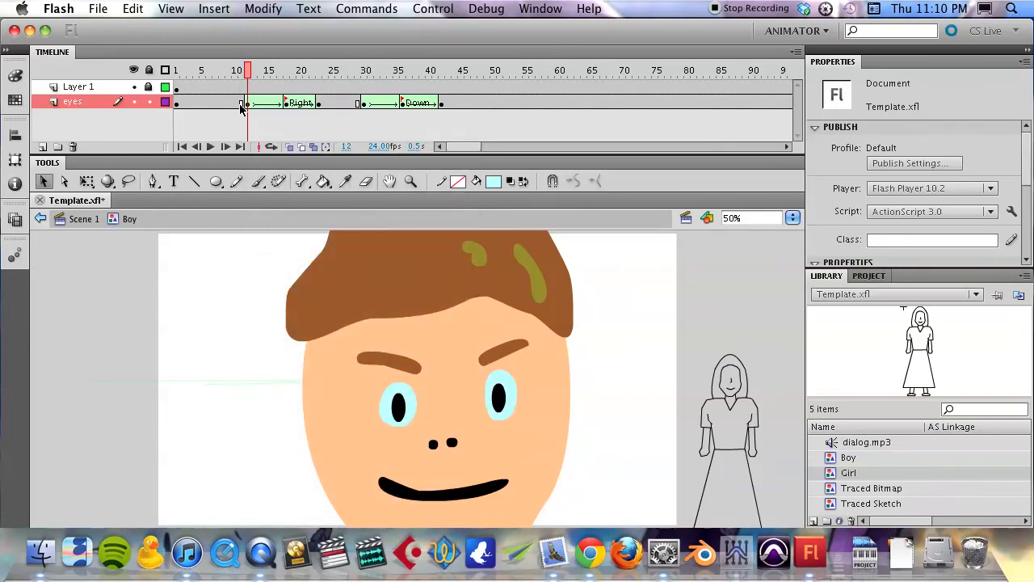
click(454, 71)
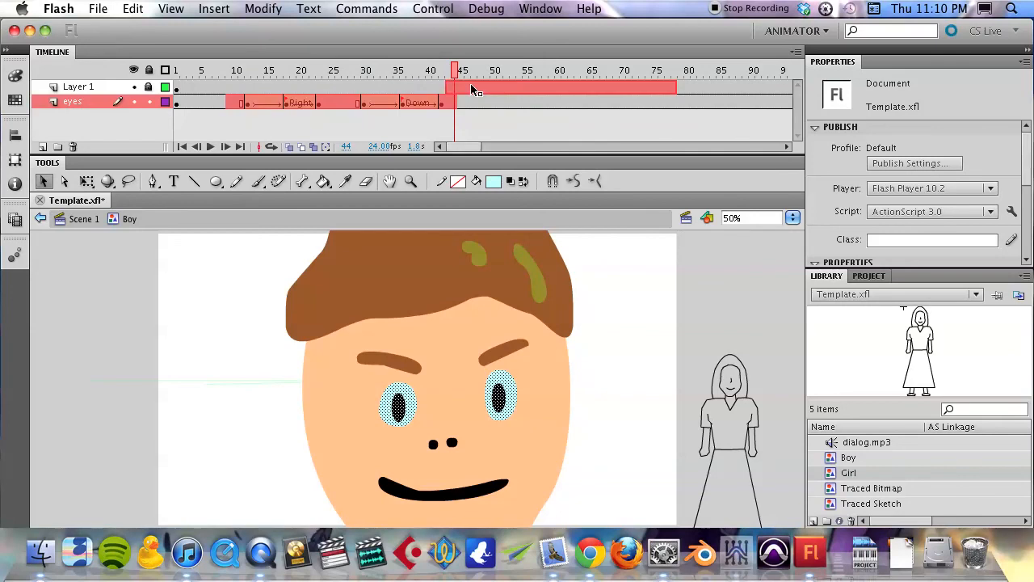
scroll(right, 3)
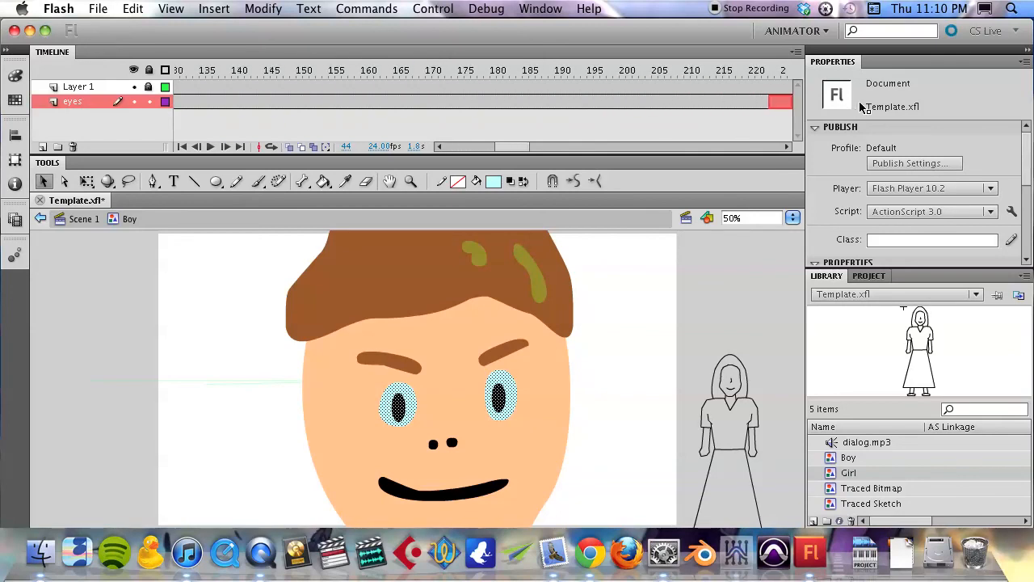
scroll(right, 3)
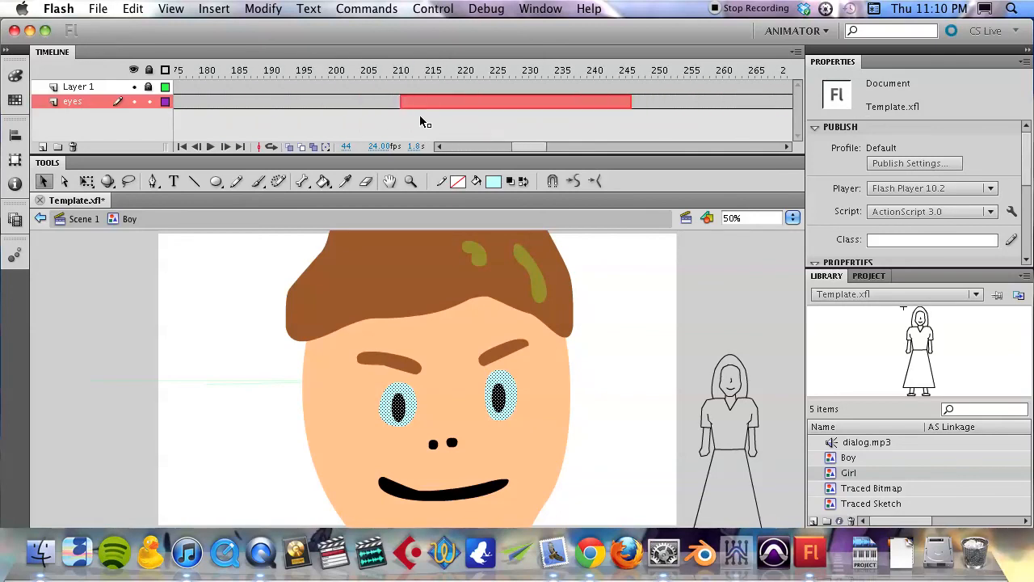
click(434, 69)
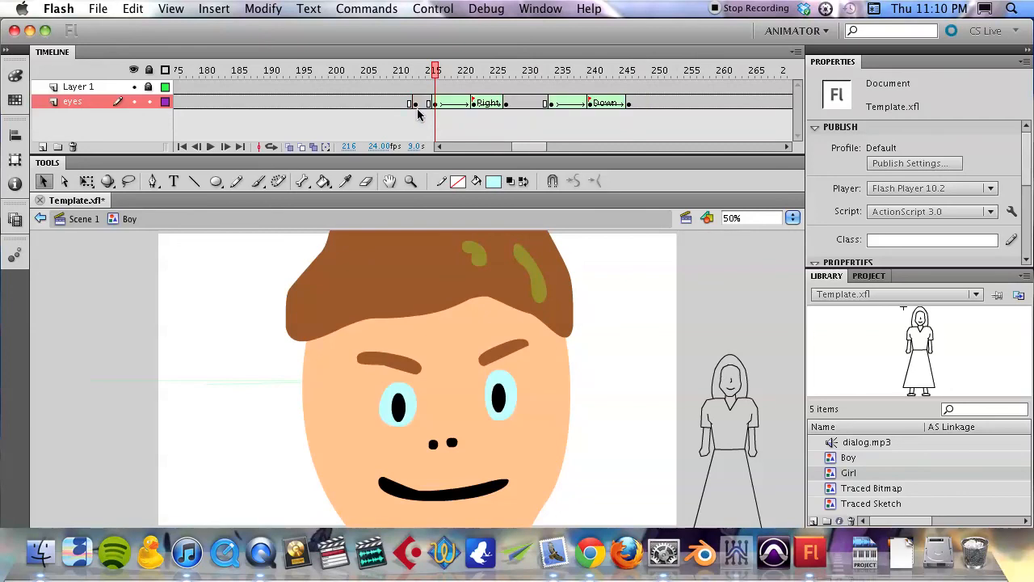
mouse_move(429, 107)
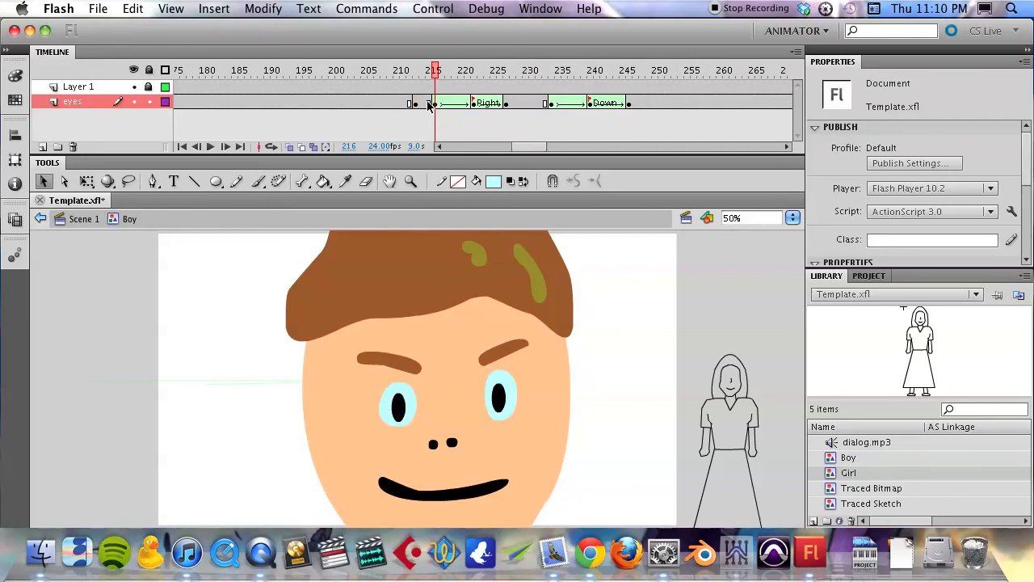
click(628, 103)
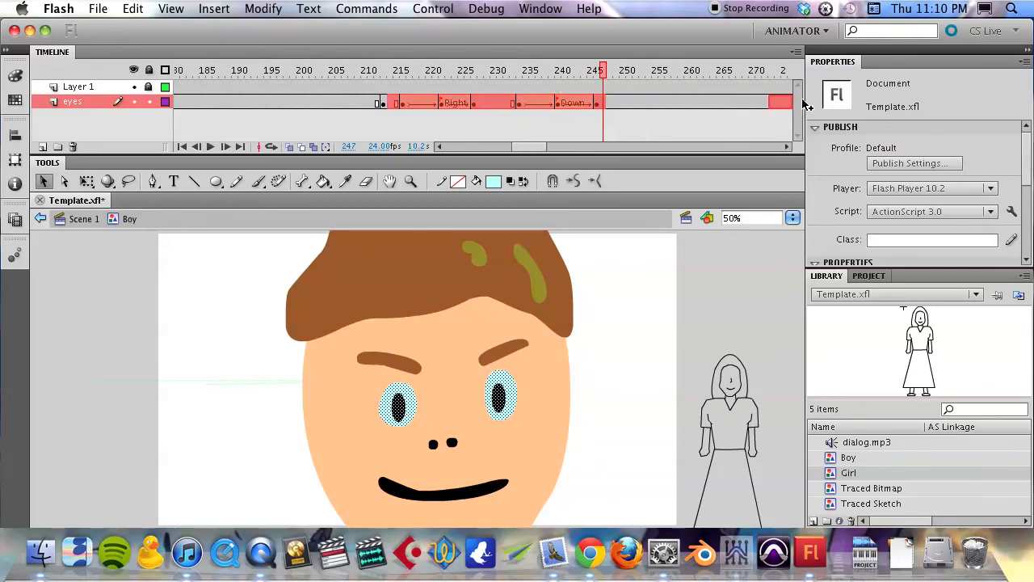
scroll(right, 3)
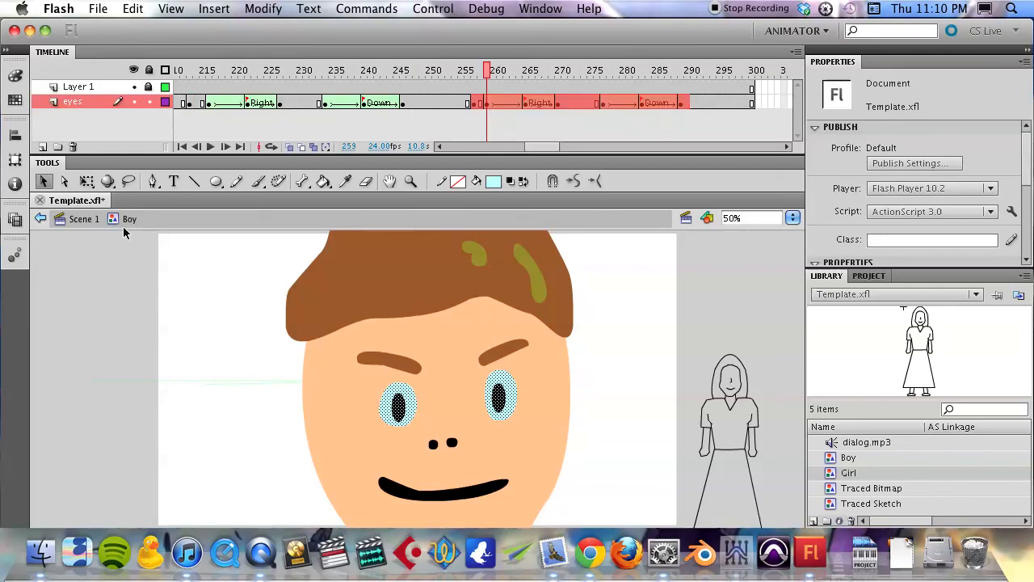
- Return to Scene 1 and jump to around frame 188 where the boy's face appears close-up
click(84, 219)
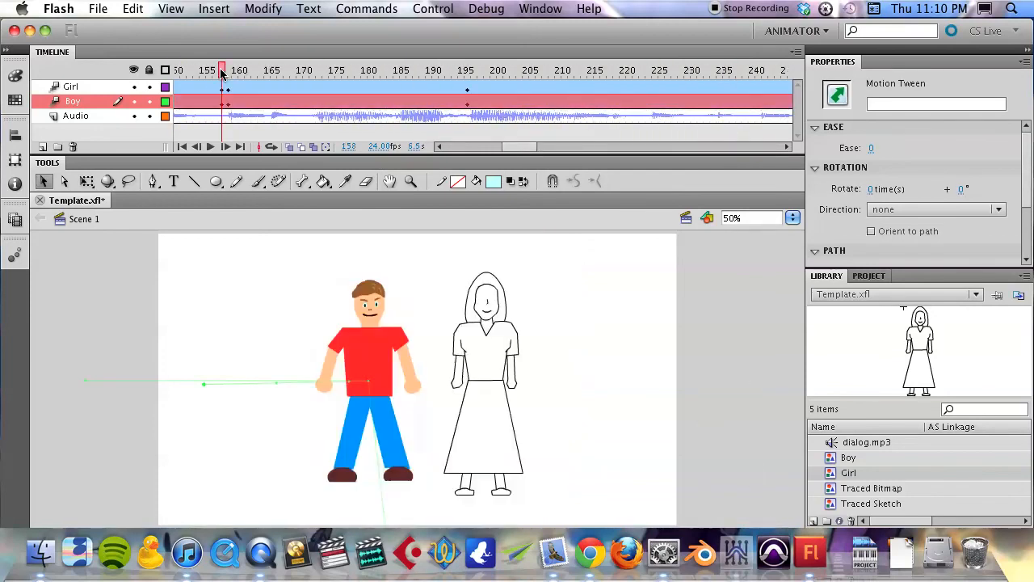
click(210, 145)
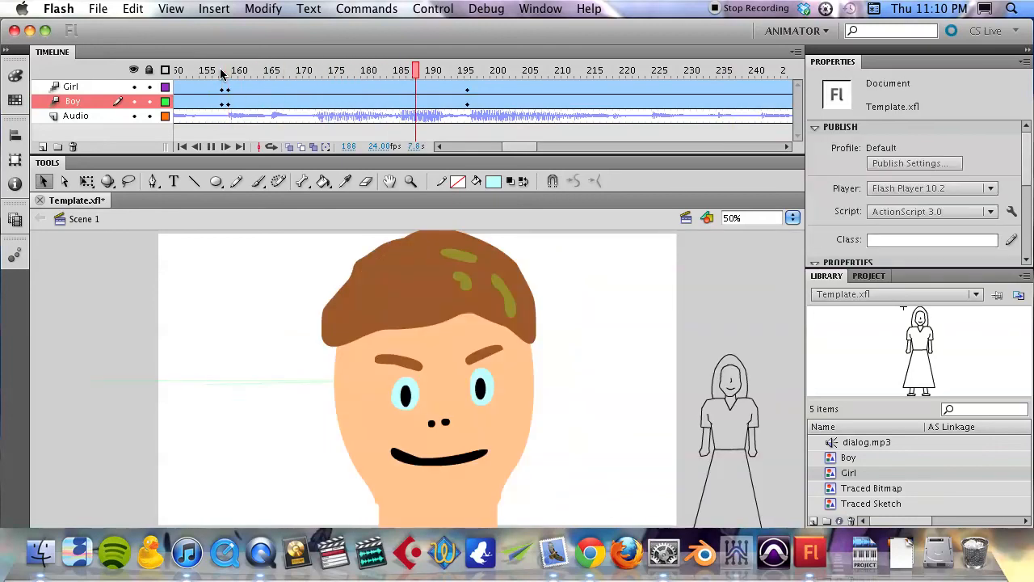